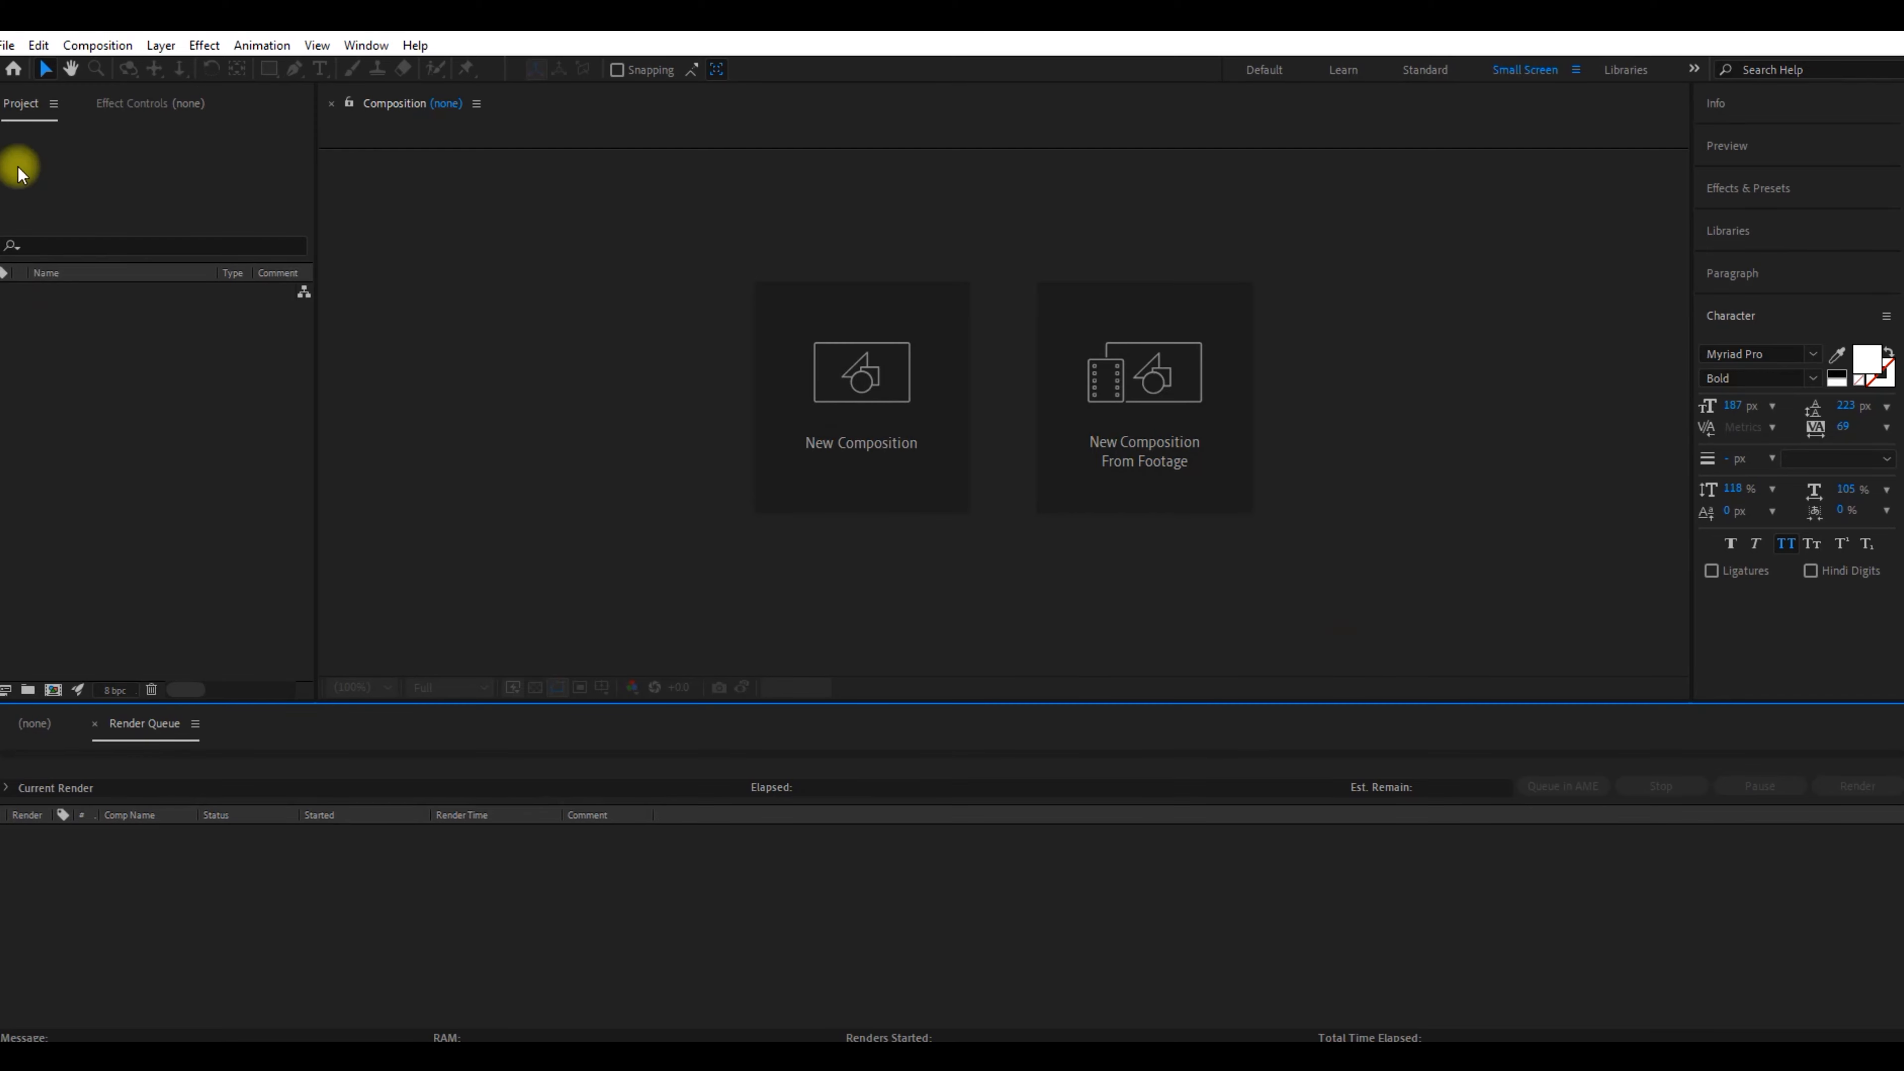
- Show the Edit menu's Preferences submenu listing Media & Disk Cache
{"action": "left_click", "coordinate": [38, 45]}
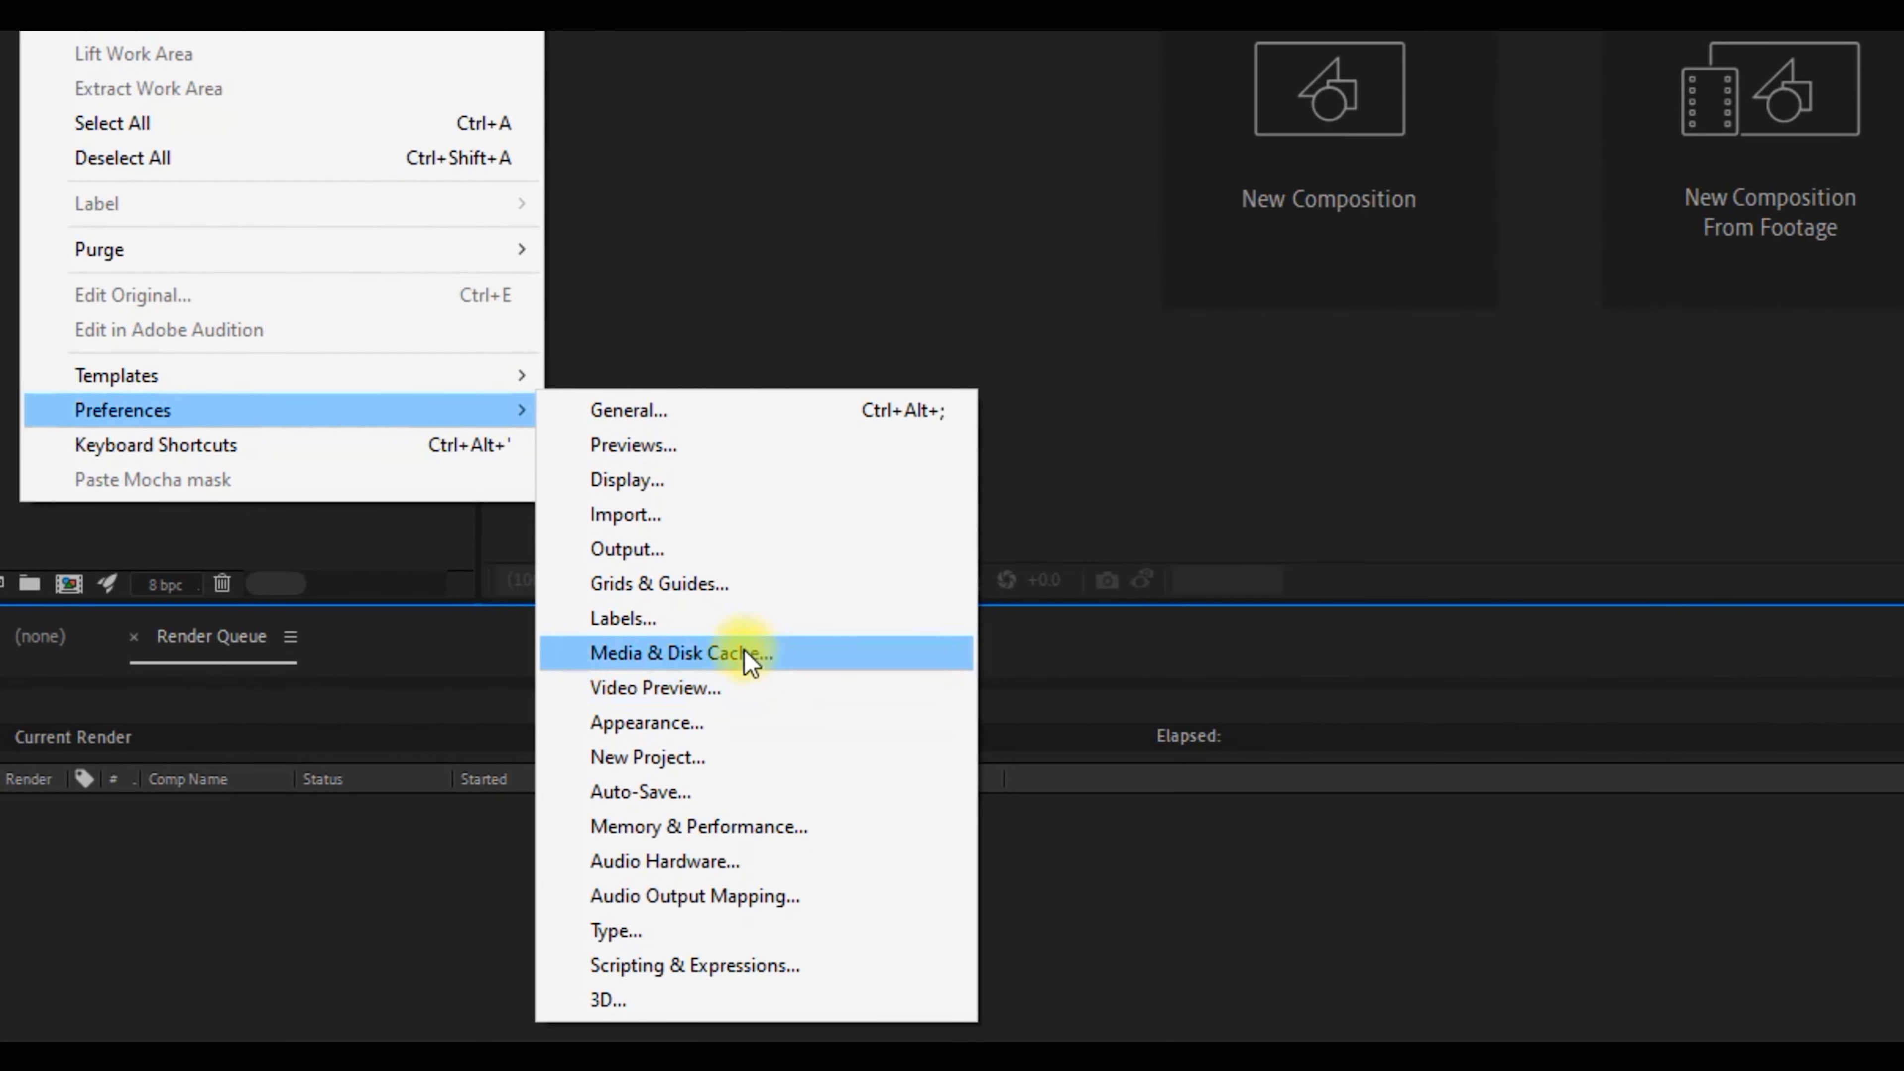
- Reach the Media & Disk Cache preferences page with its 20 GB disk cache settings
{"action": "left_click", "coordinate": [680, 653]}
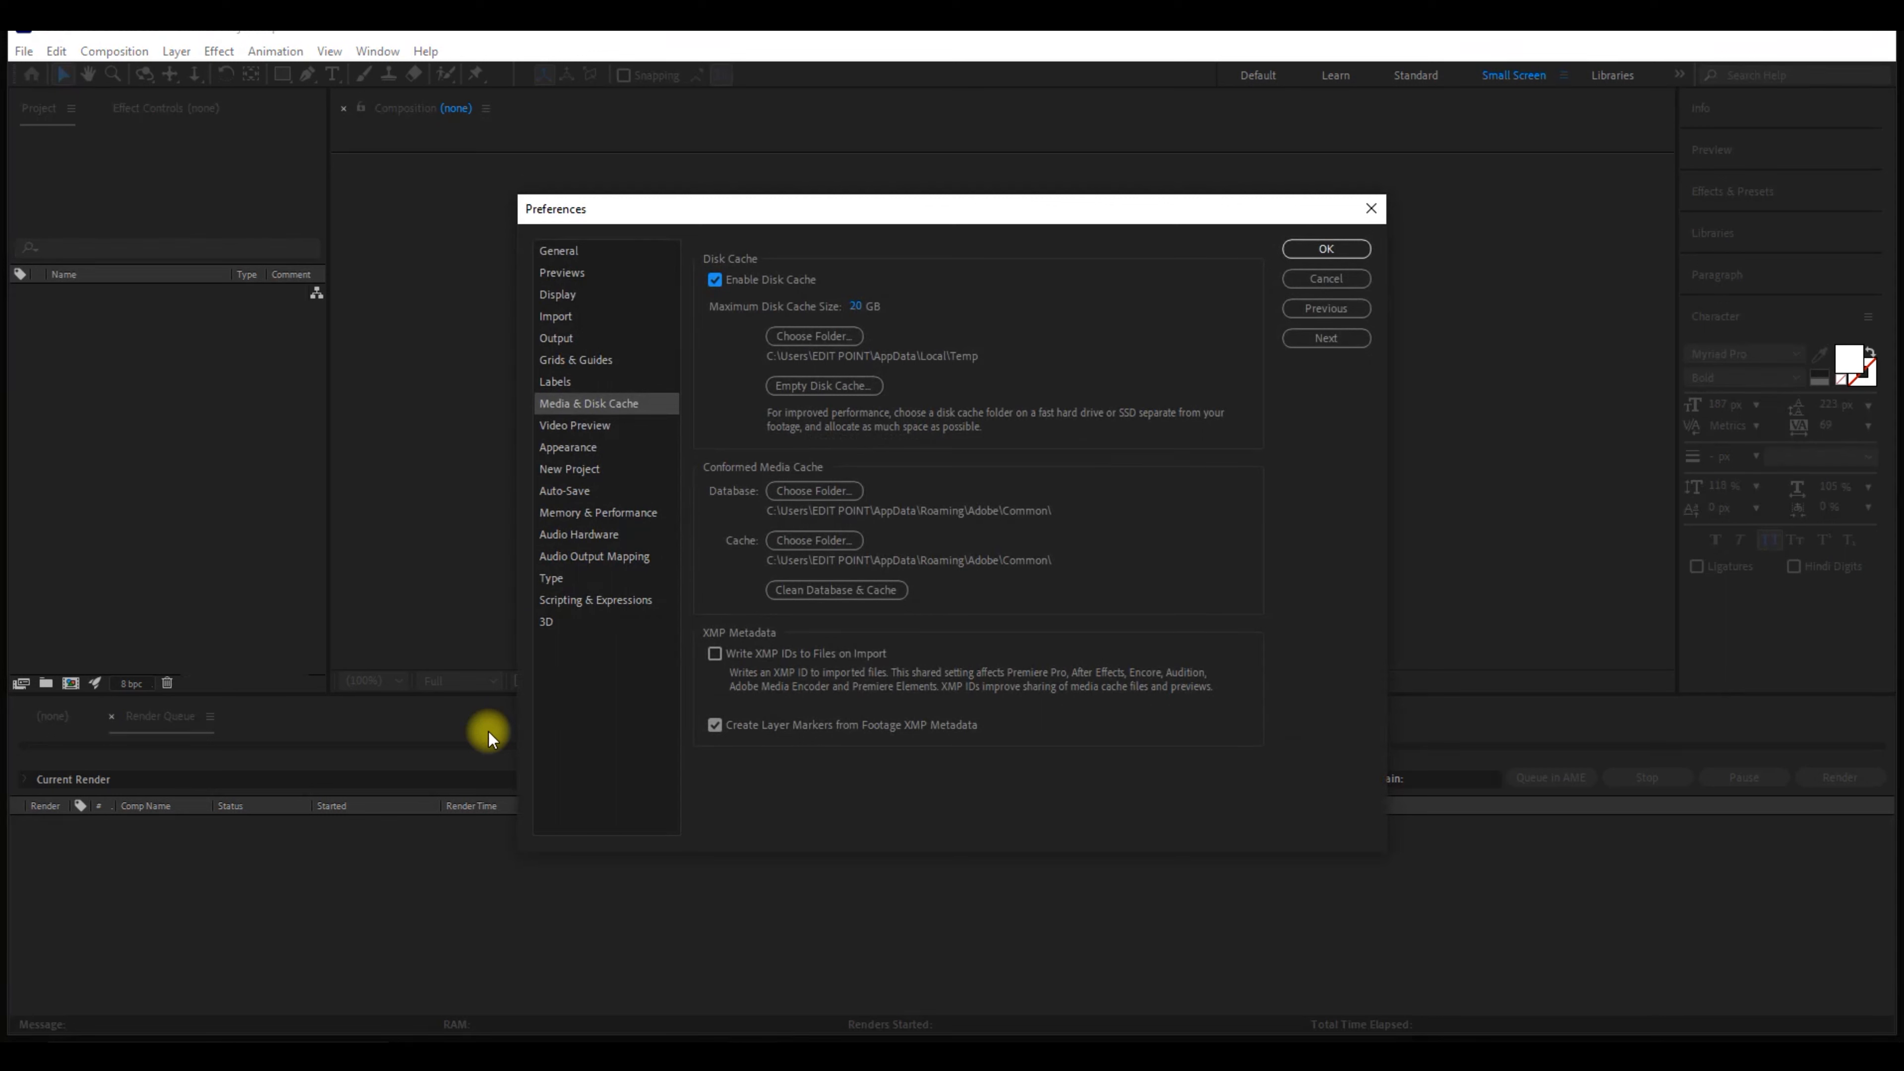
{"action": "mouse_move", "coordinate": [619, 677]}
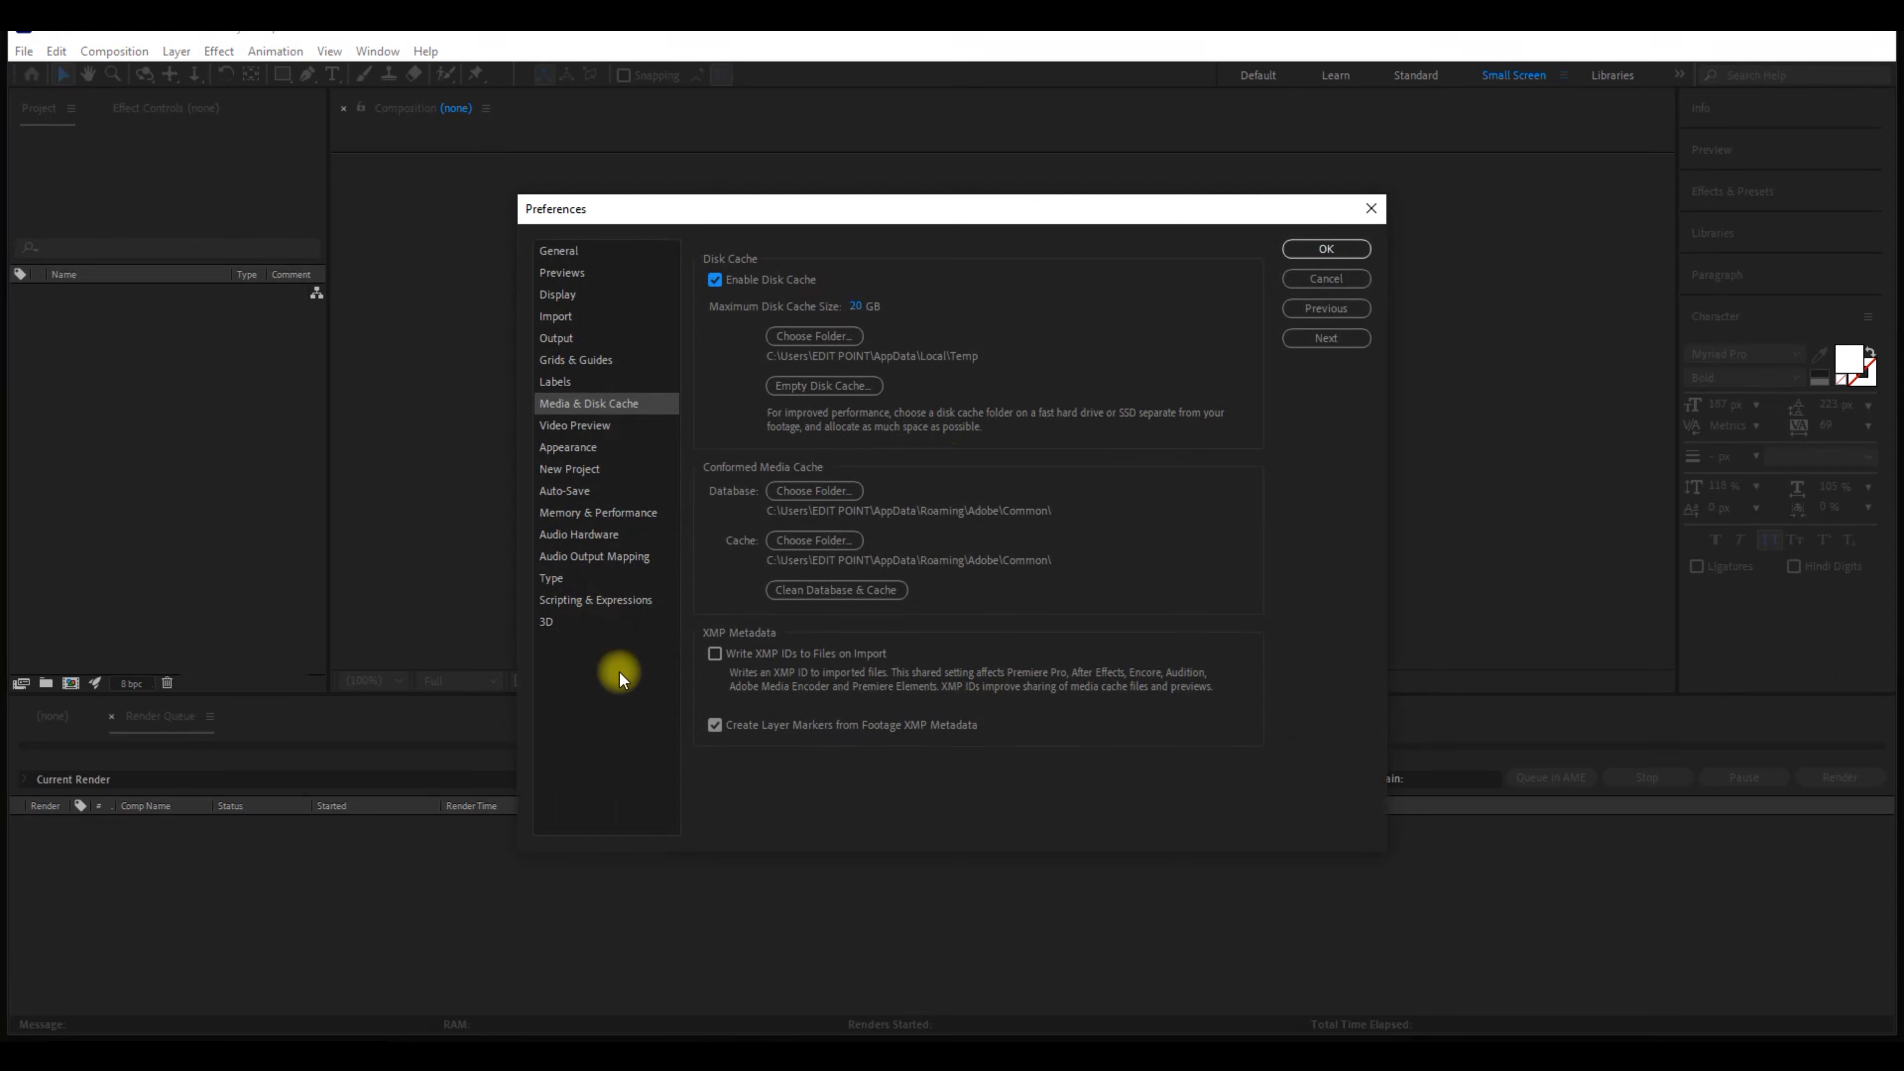
{"action": "mouse_move", "coordinate": [815, 410]}
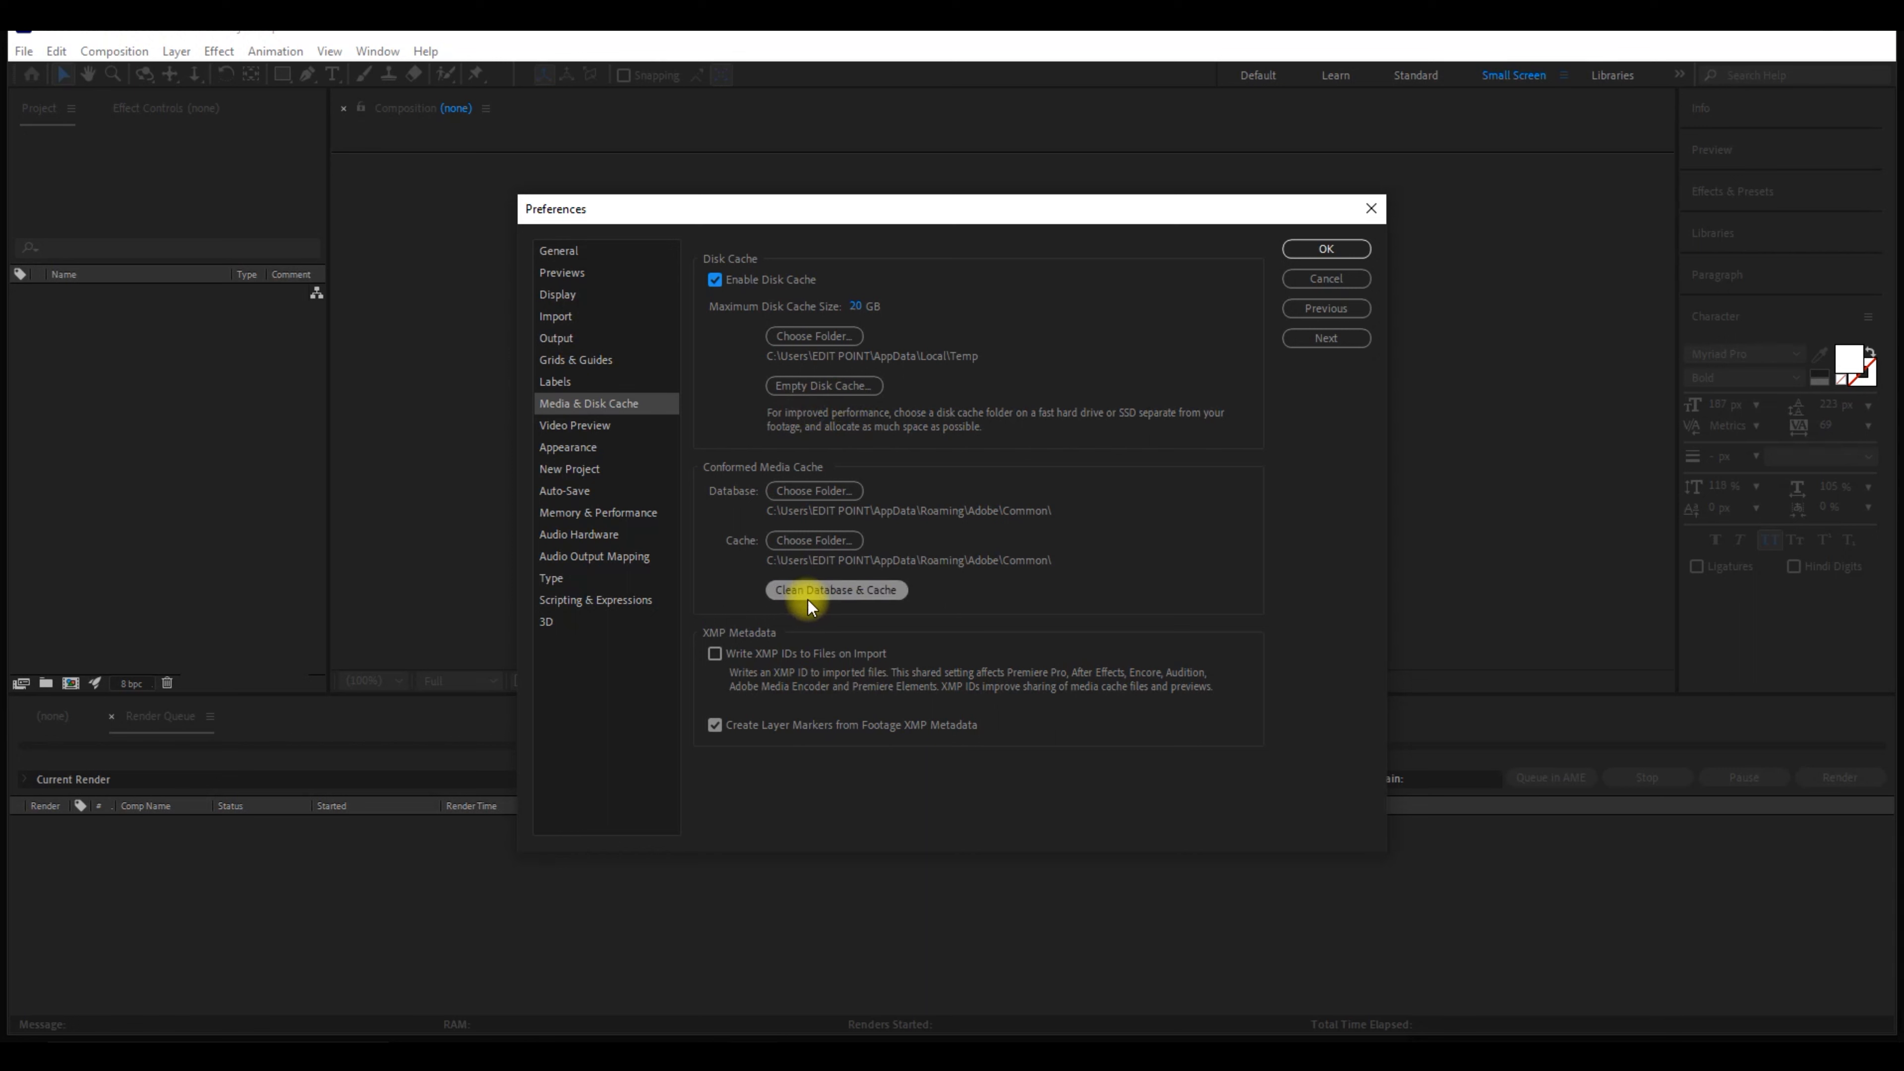
{"action": "mouse_move", "coordinate": [823, 385]}
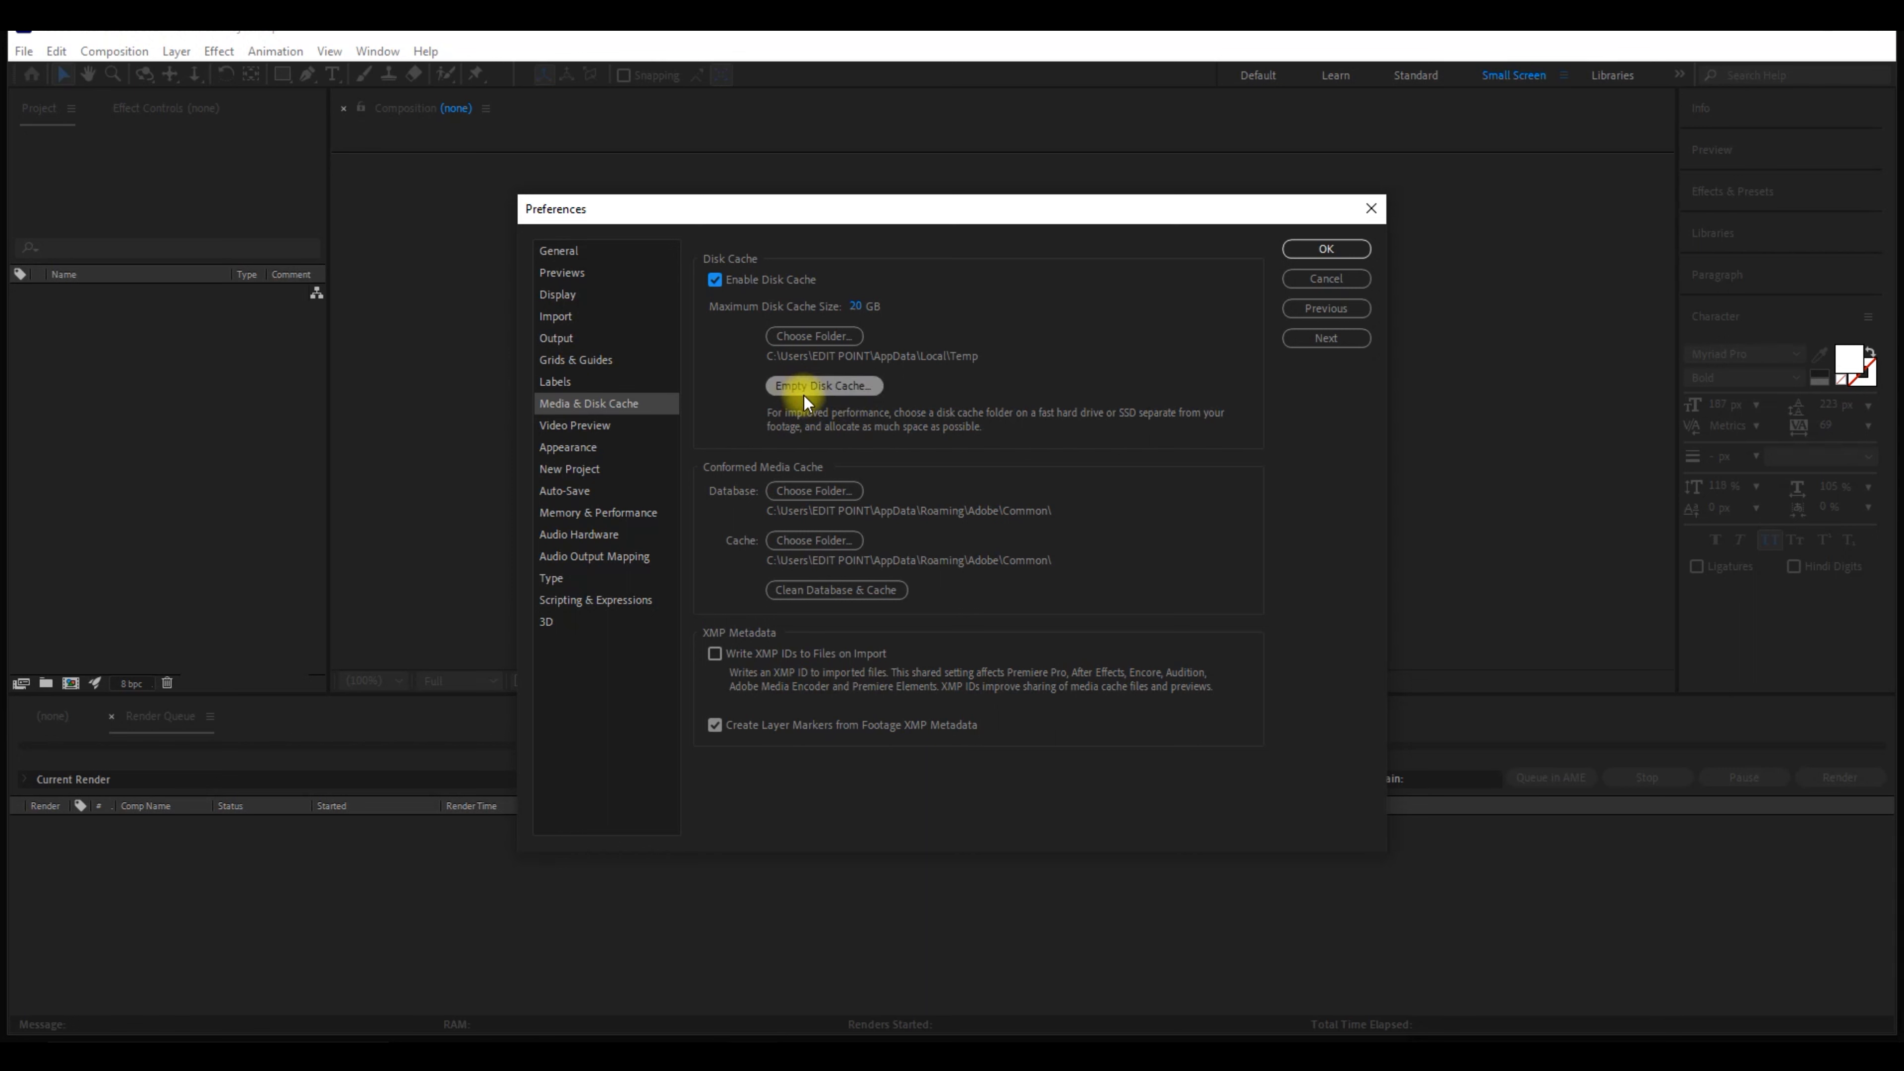
- Empty the 28.3 MB disk cache and confirm deleting all cached files
{"action": "left_click", "coordinate": [823, 385]}
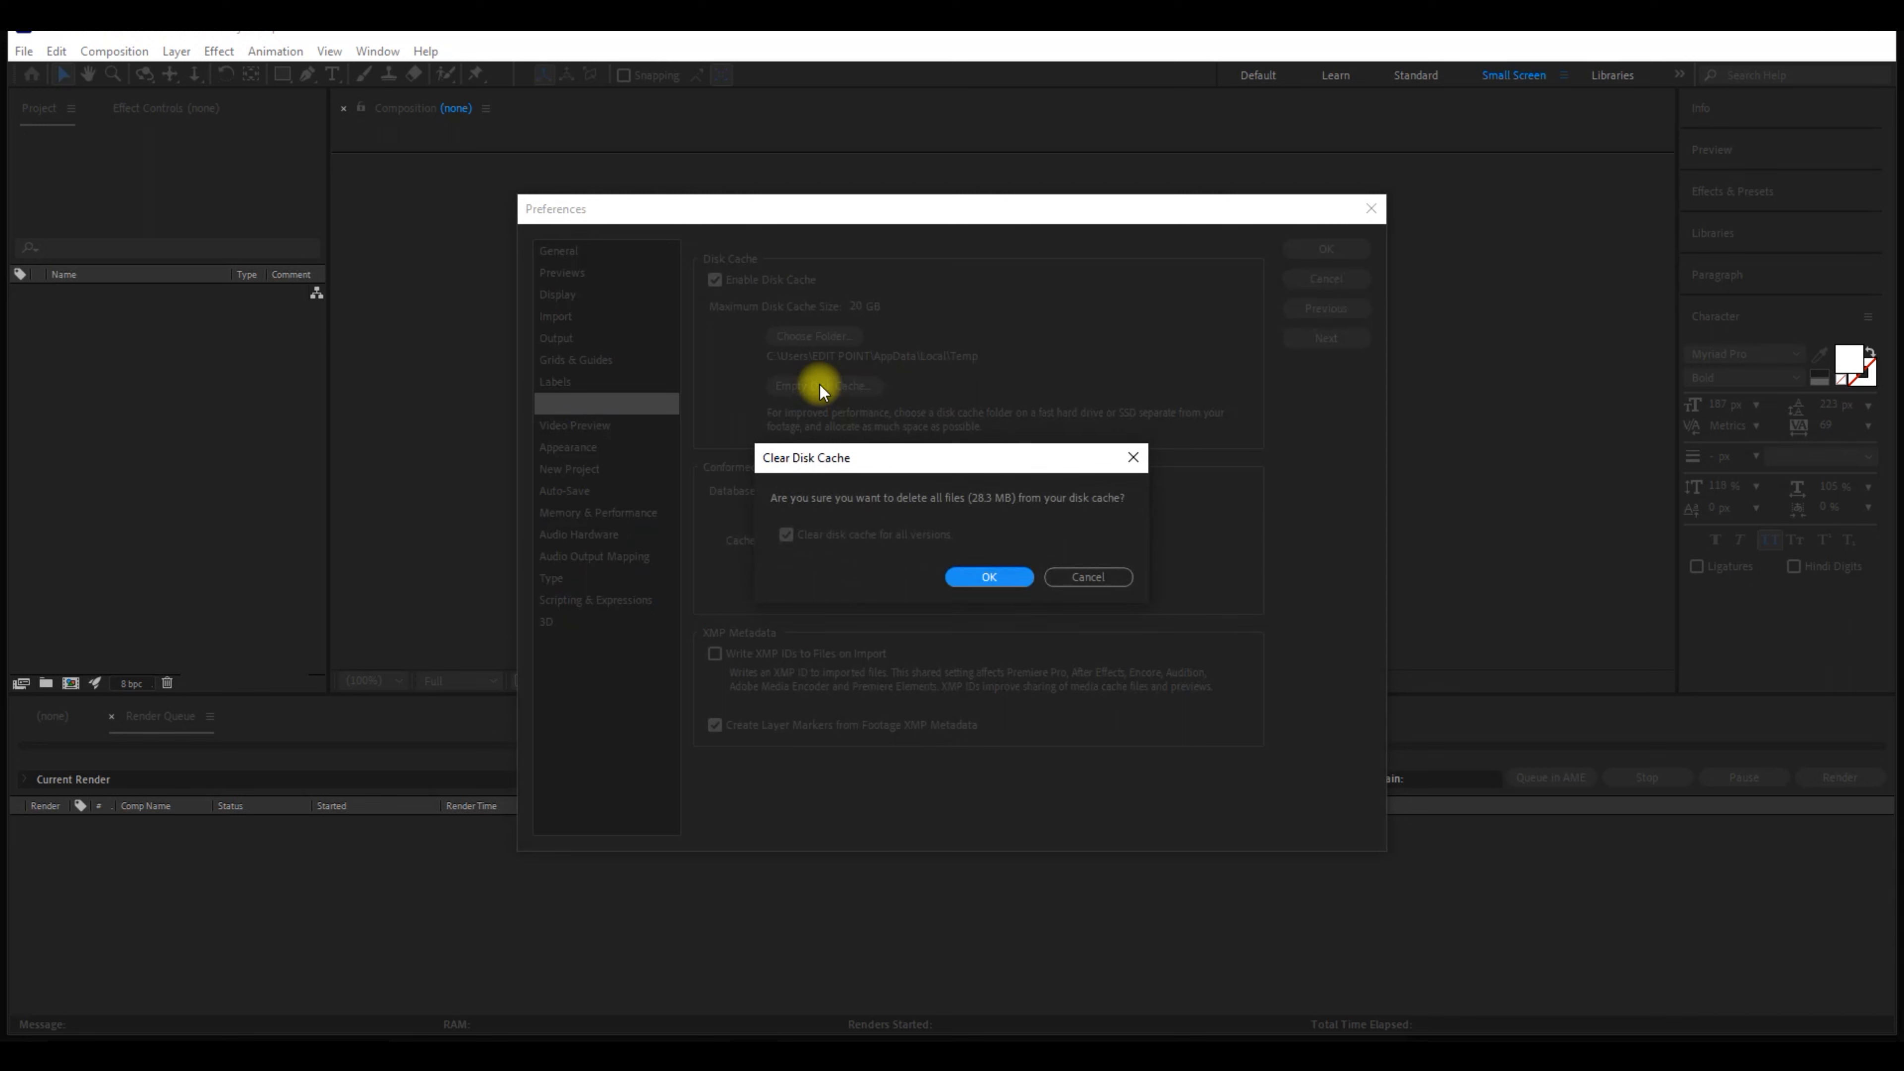
{"action": "mouse_move", "coordinate": [981, 510]}
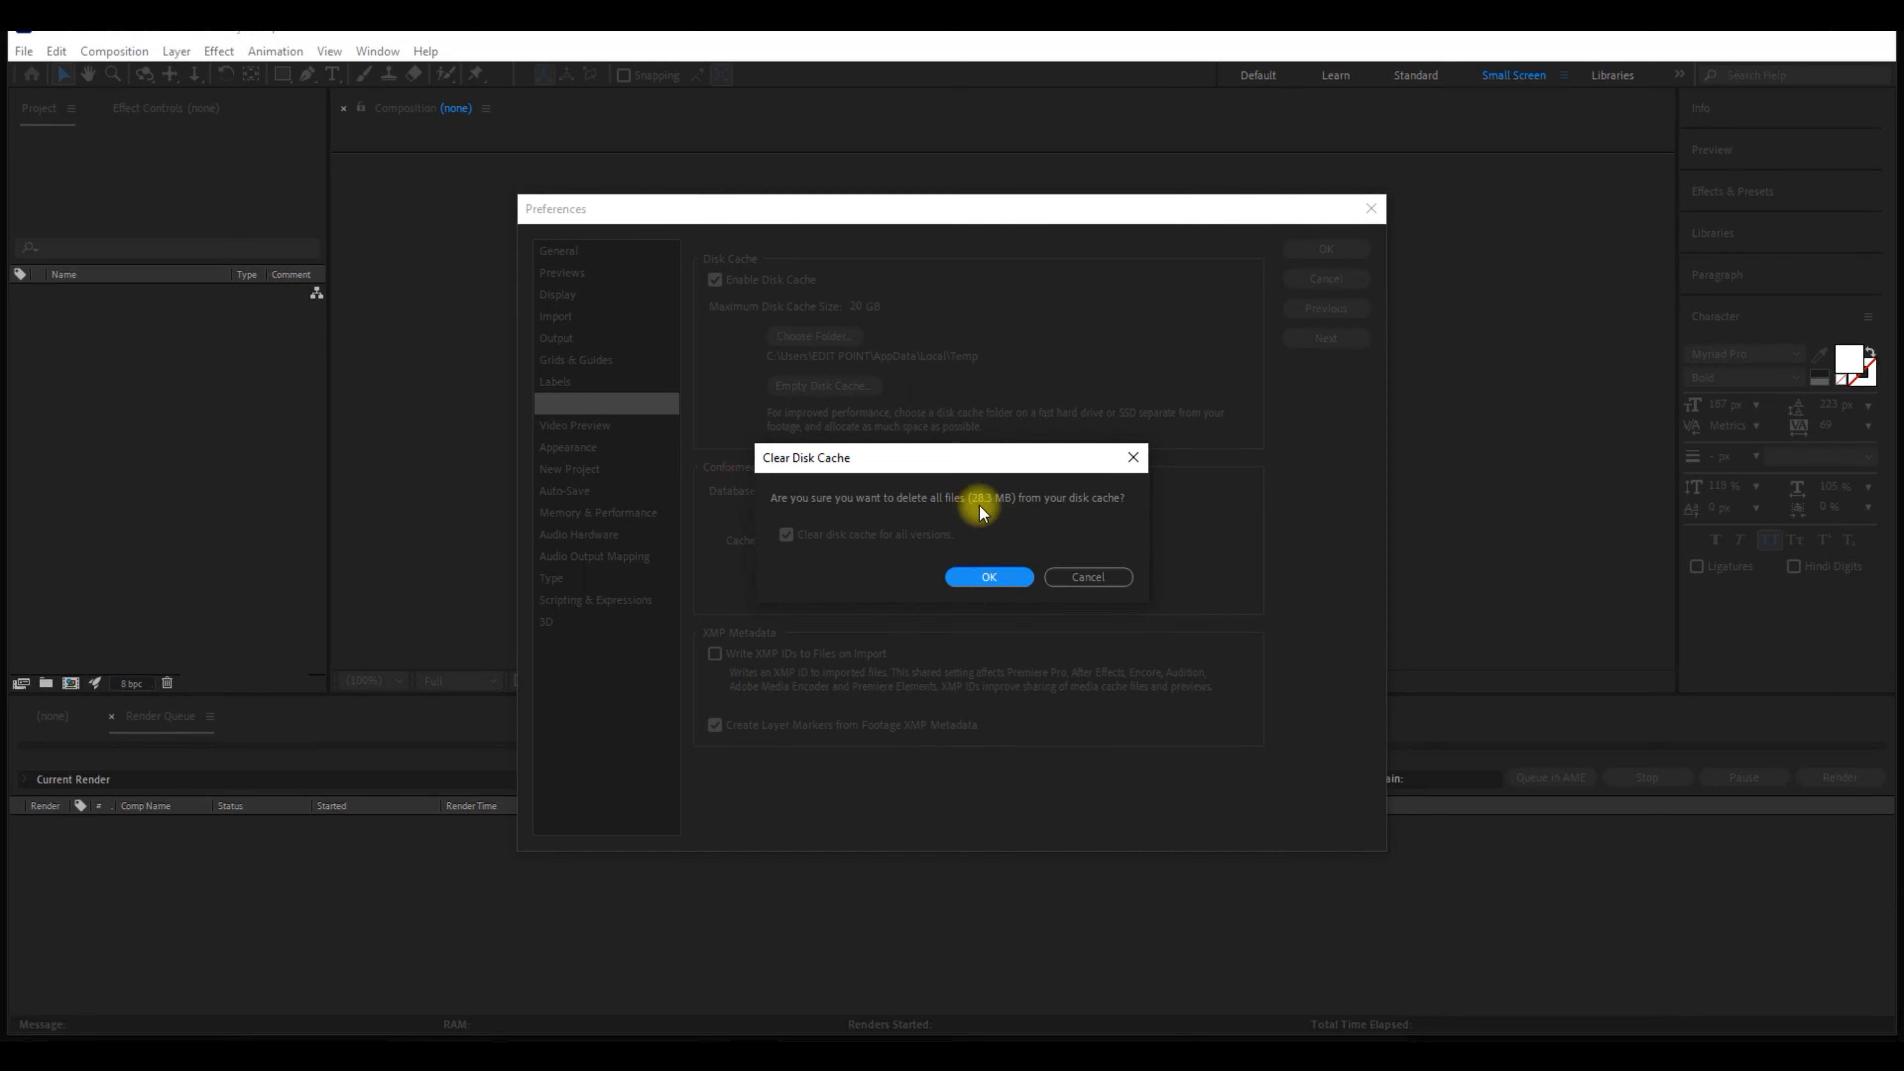
{"action": "mouse_move", "coordinate": [990, 577]}
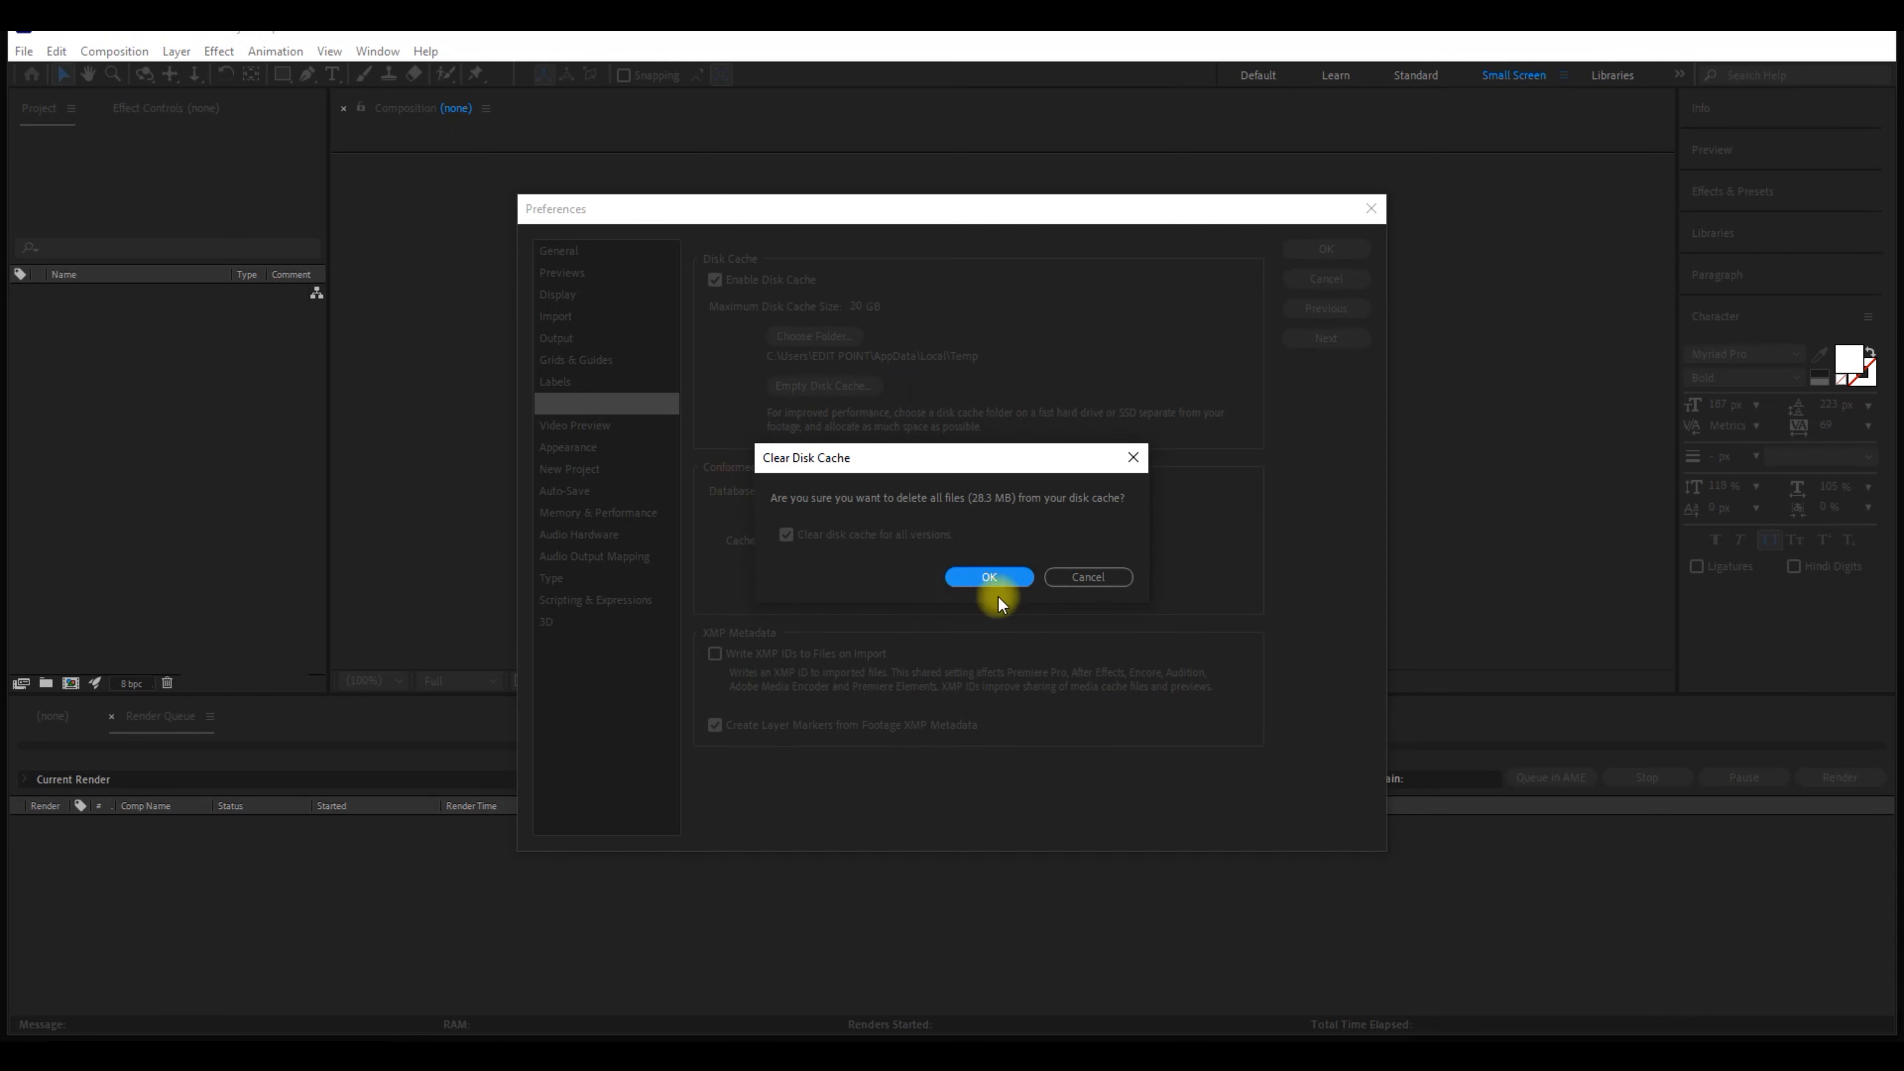
{"action": "left_click", "coordinate": [989, 577]}
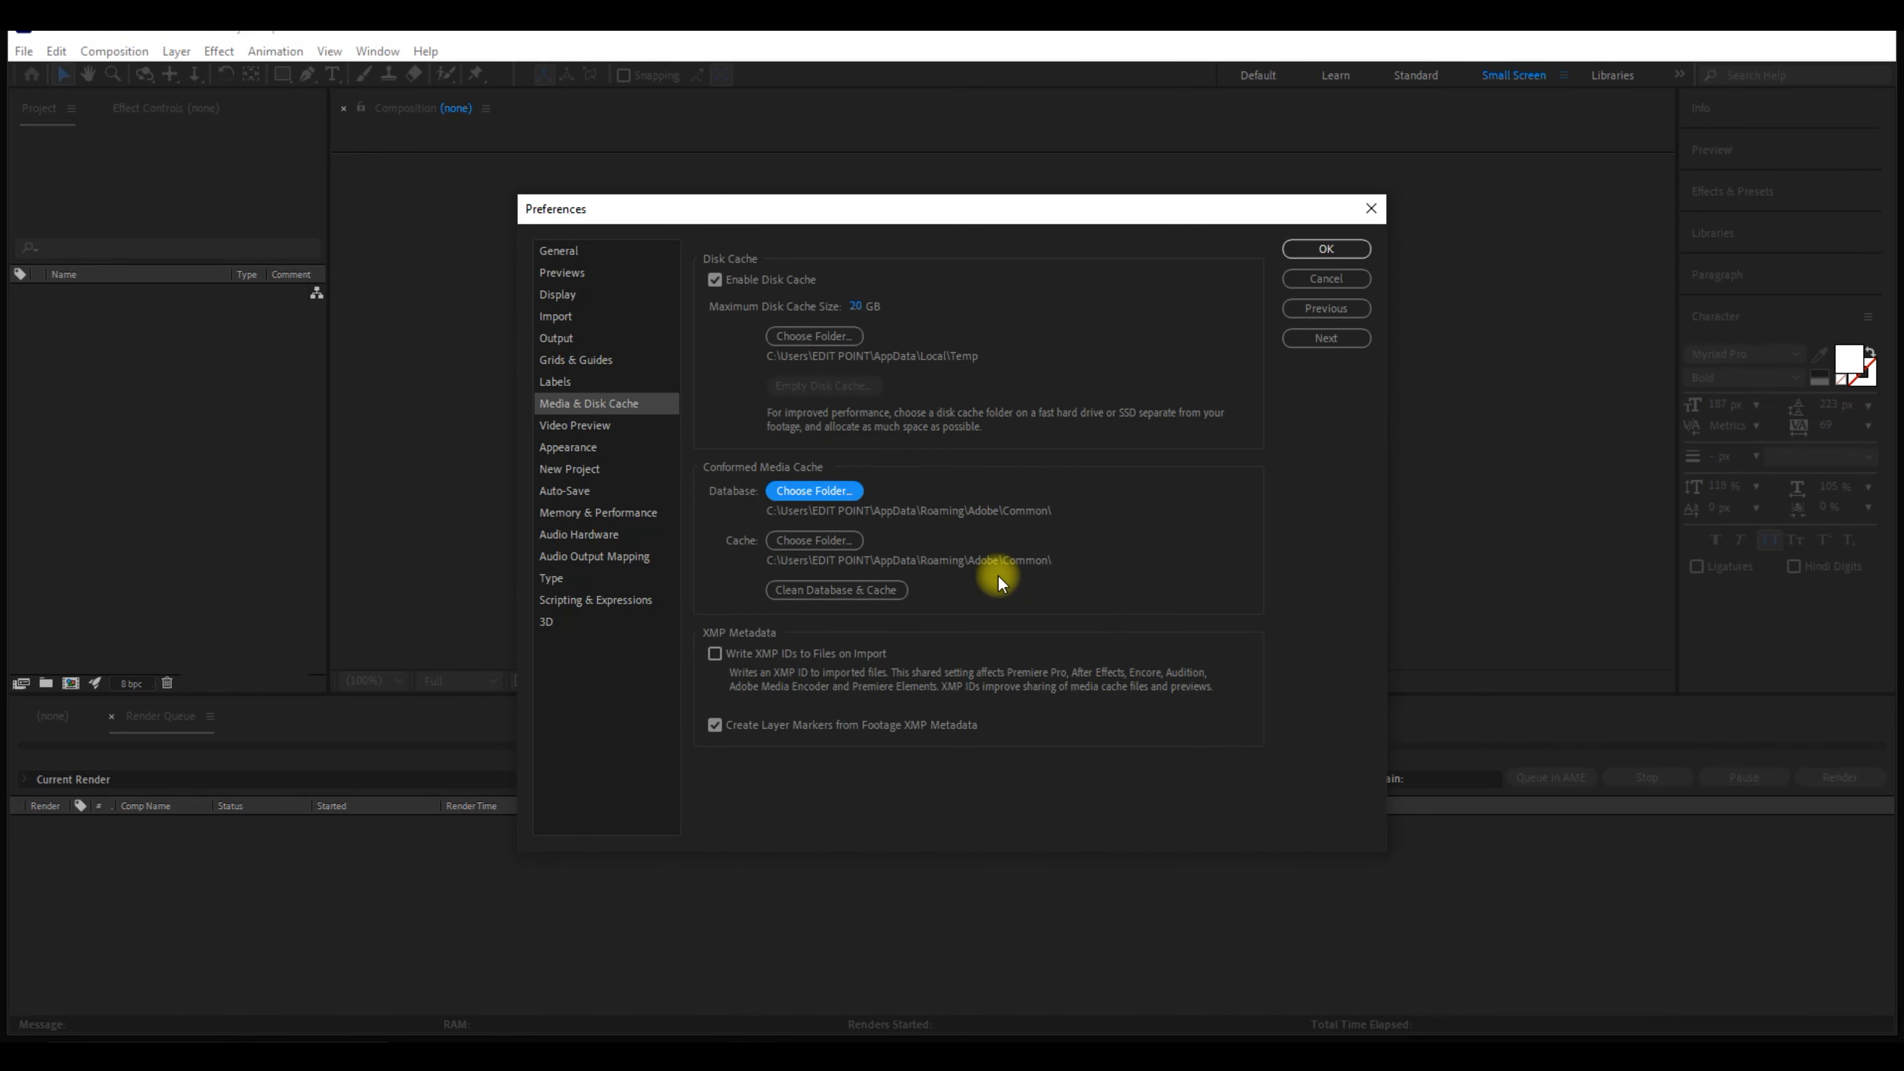
{"action": "mouse_move", "coordinate": [1033, 488]}
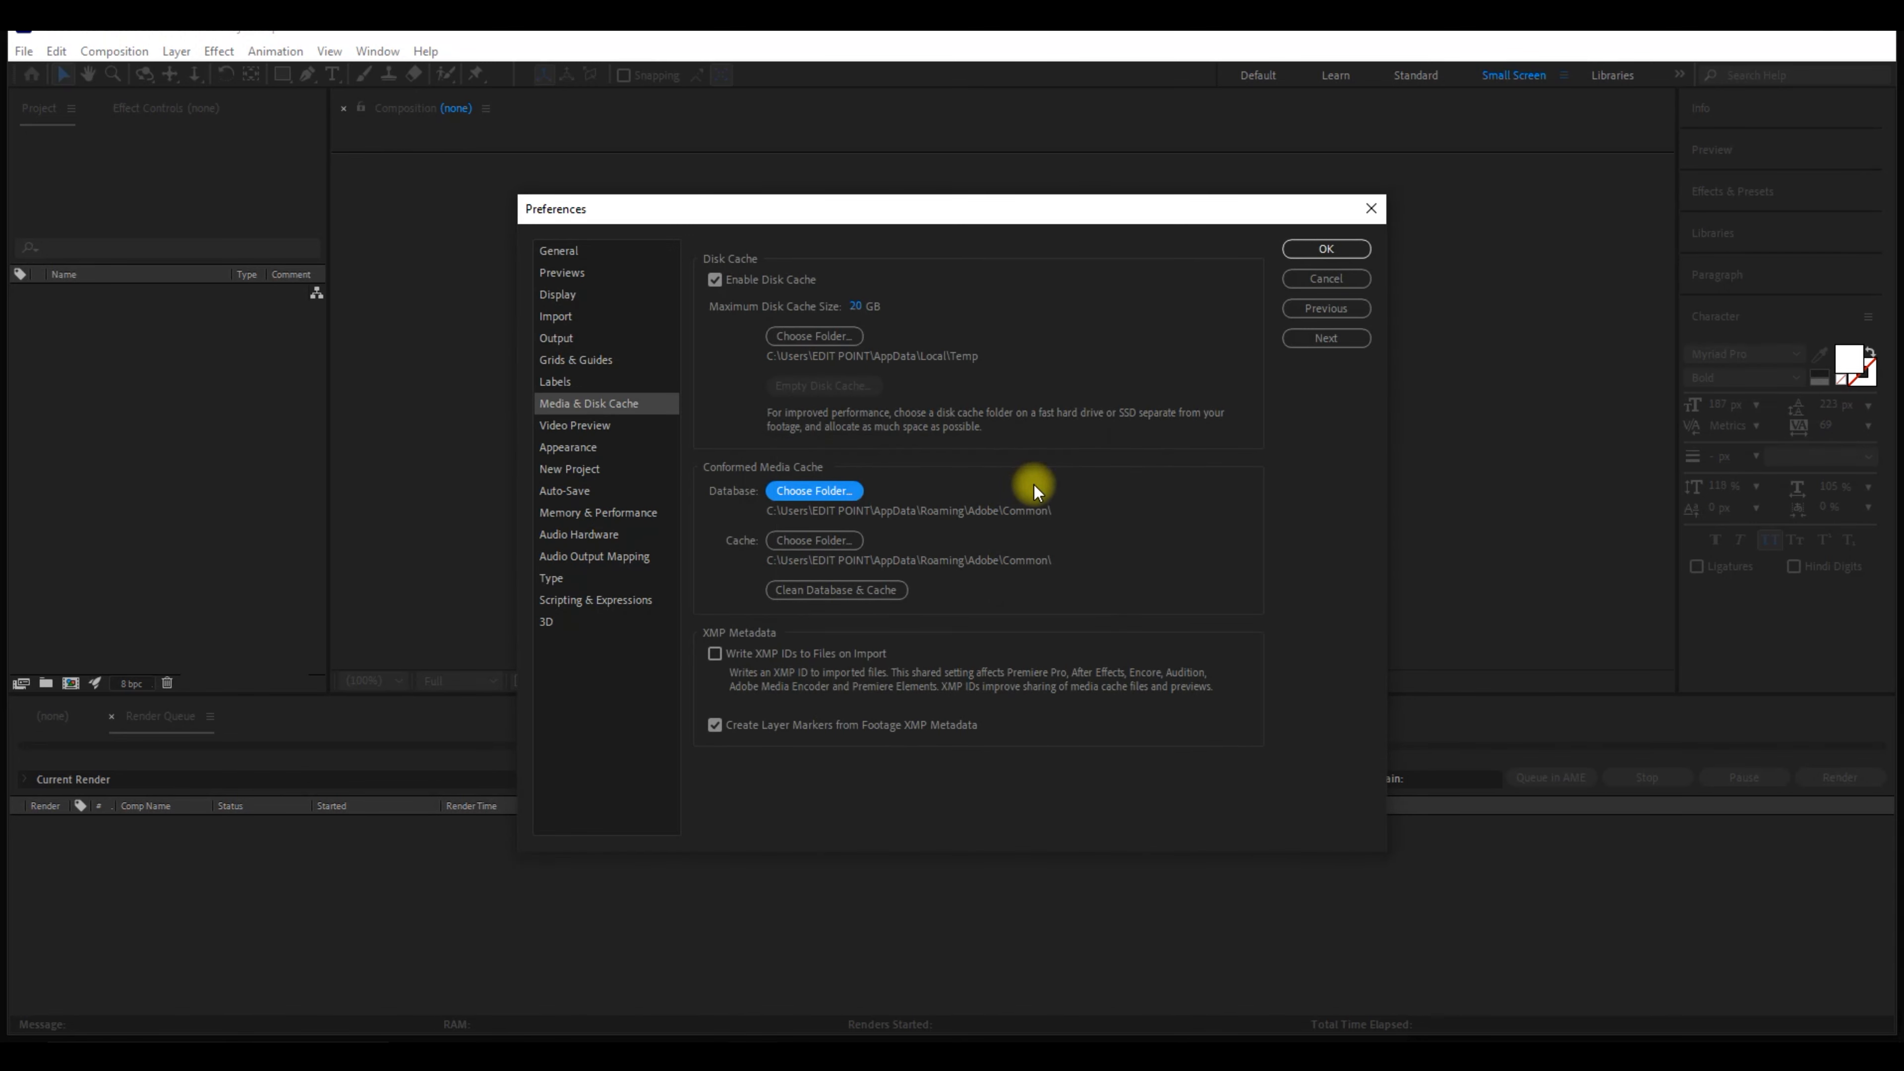
{"action": "mouse_move", "coordinate": [797, 613]}
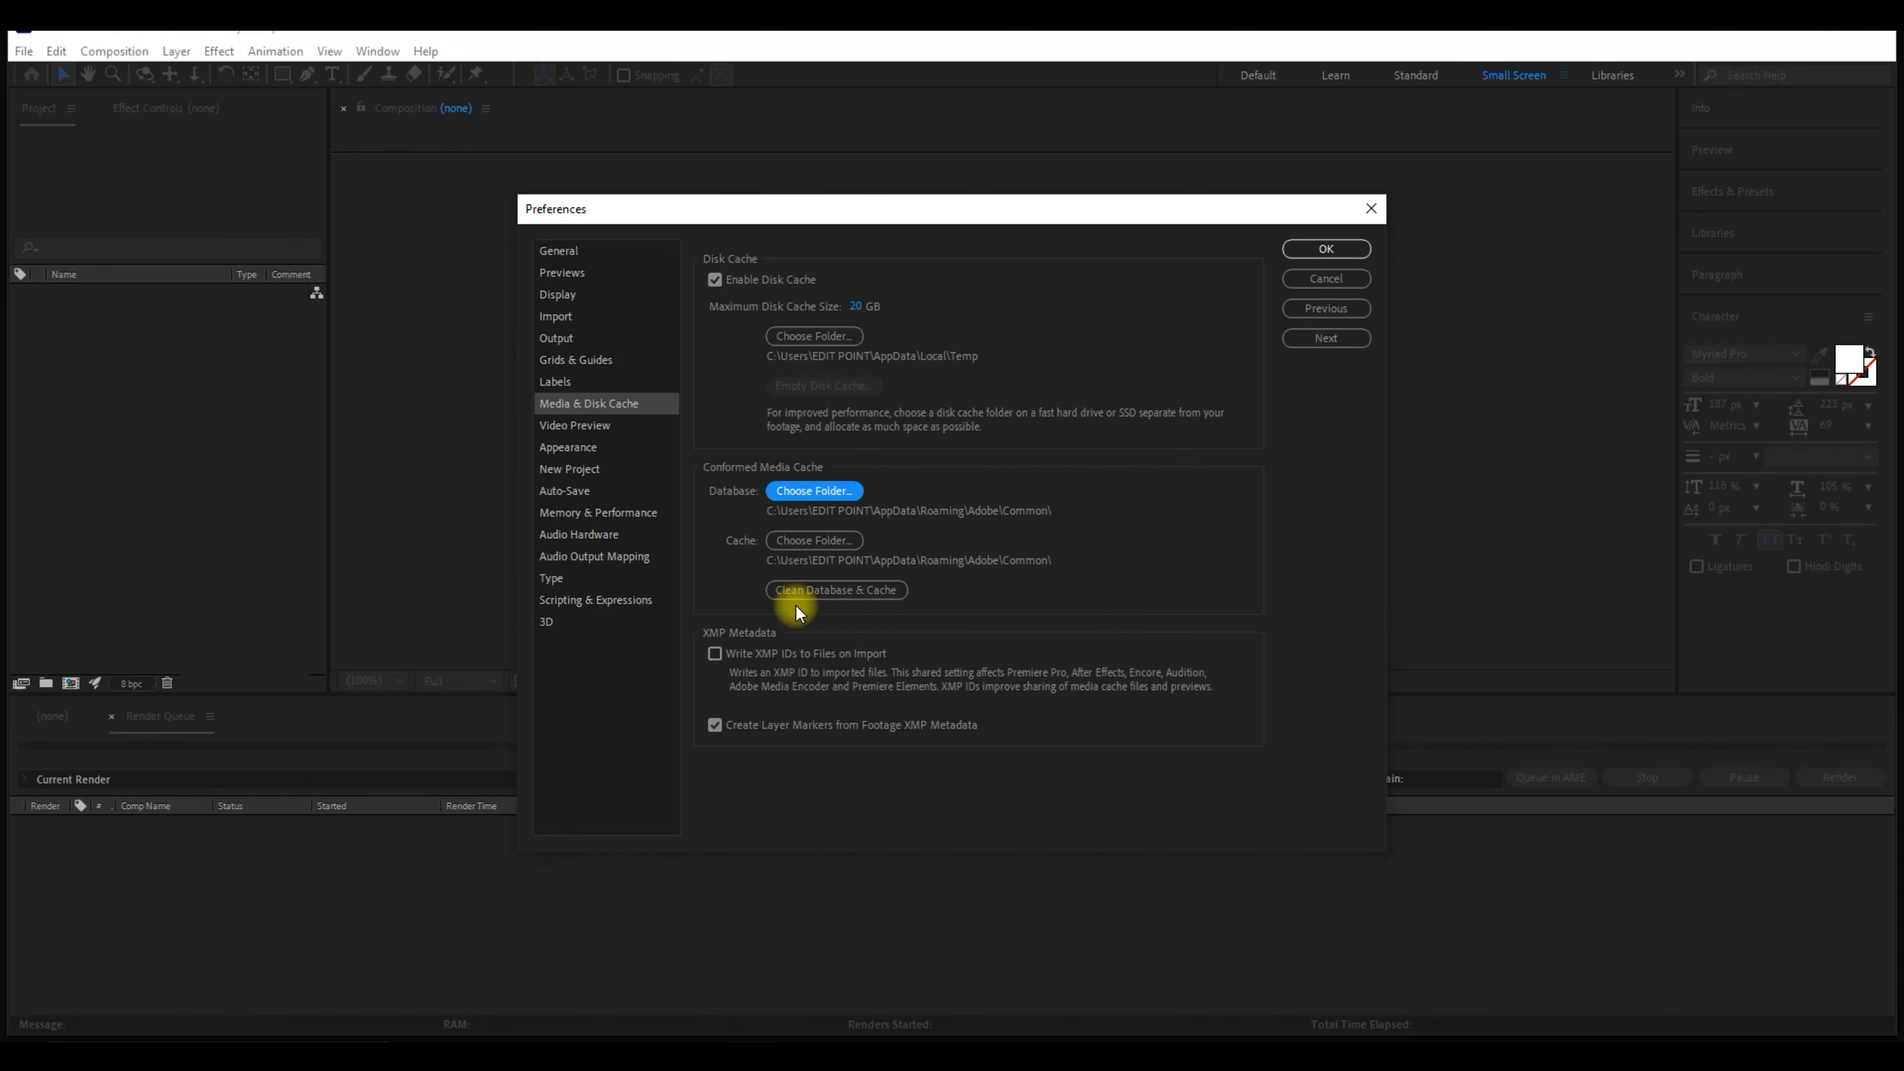
- Run Clean Database & Cache on the conformed media cache
{"action": "left_click", "coordinate": [835, 590]}
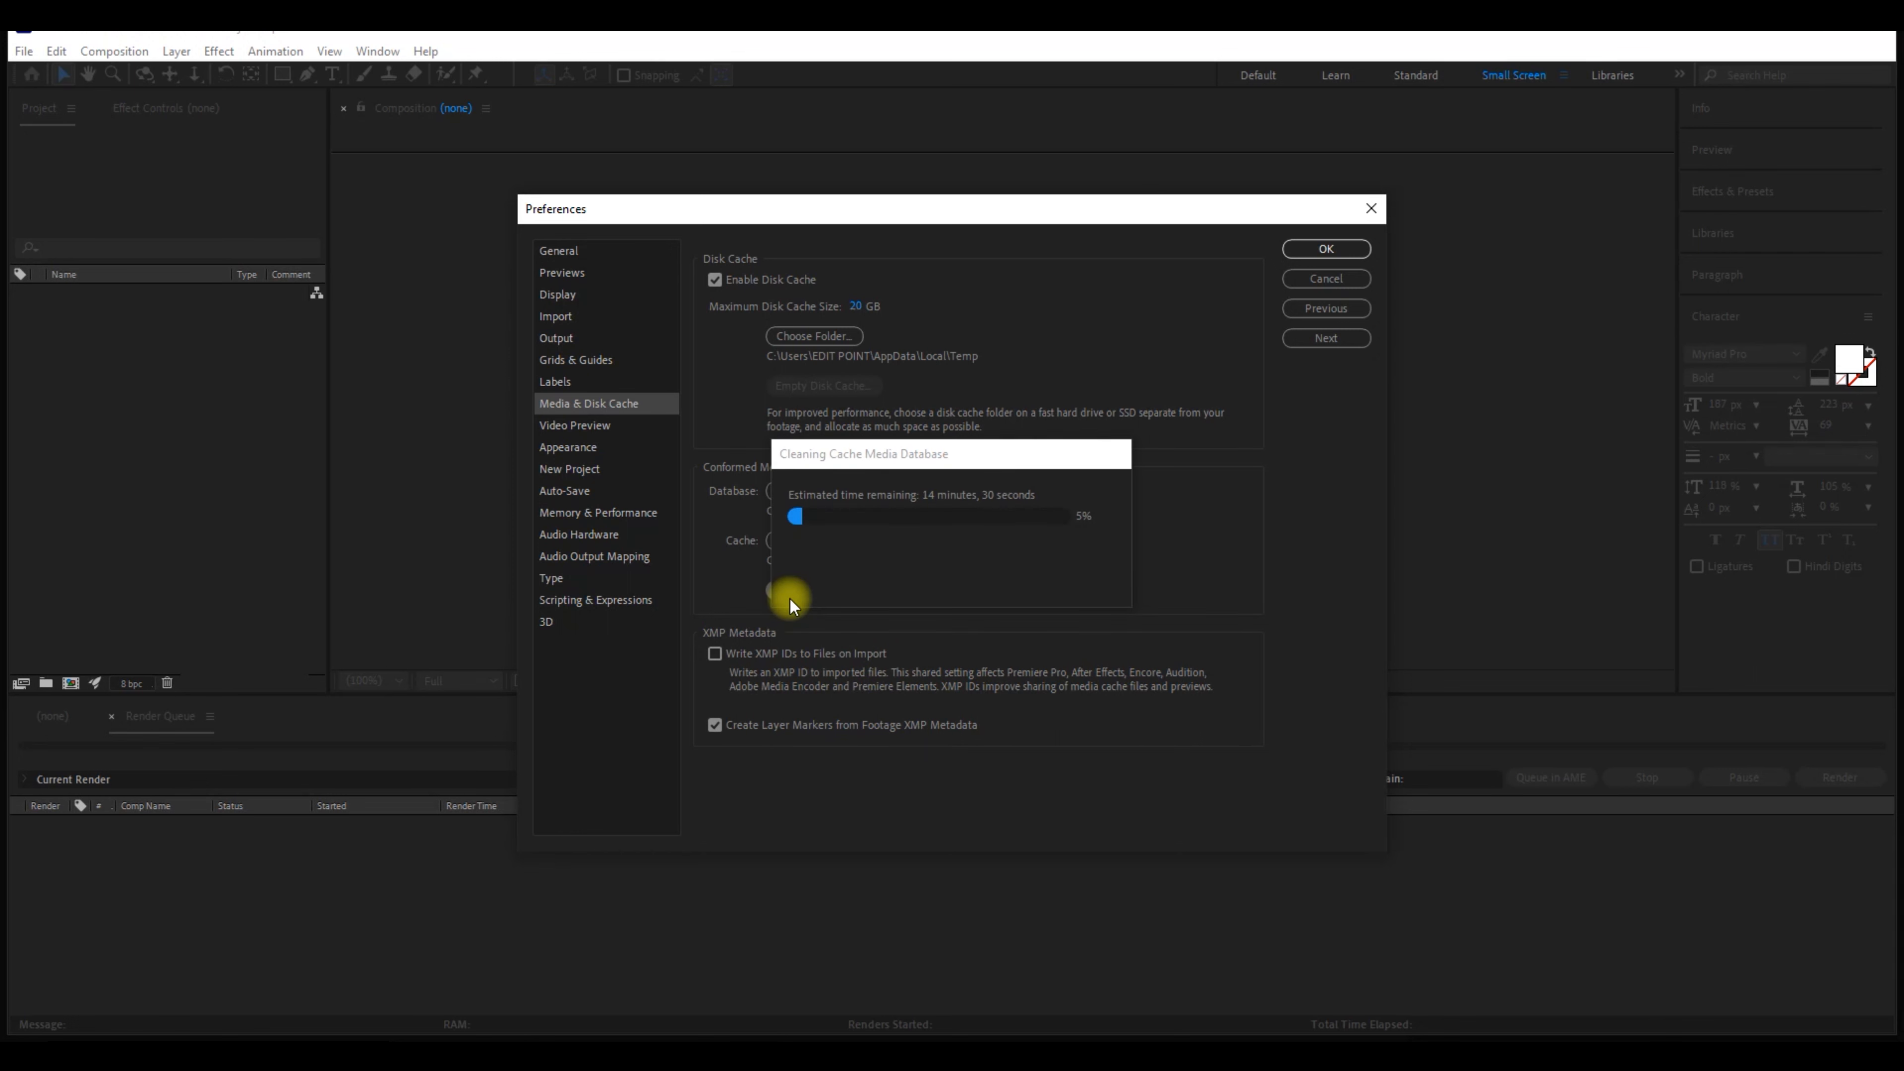
{"action": "mouse_move", "coordinate": [953, 512]}
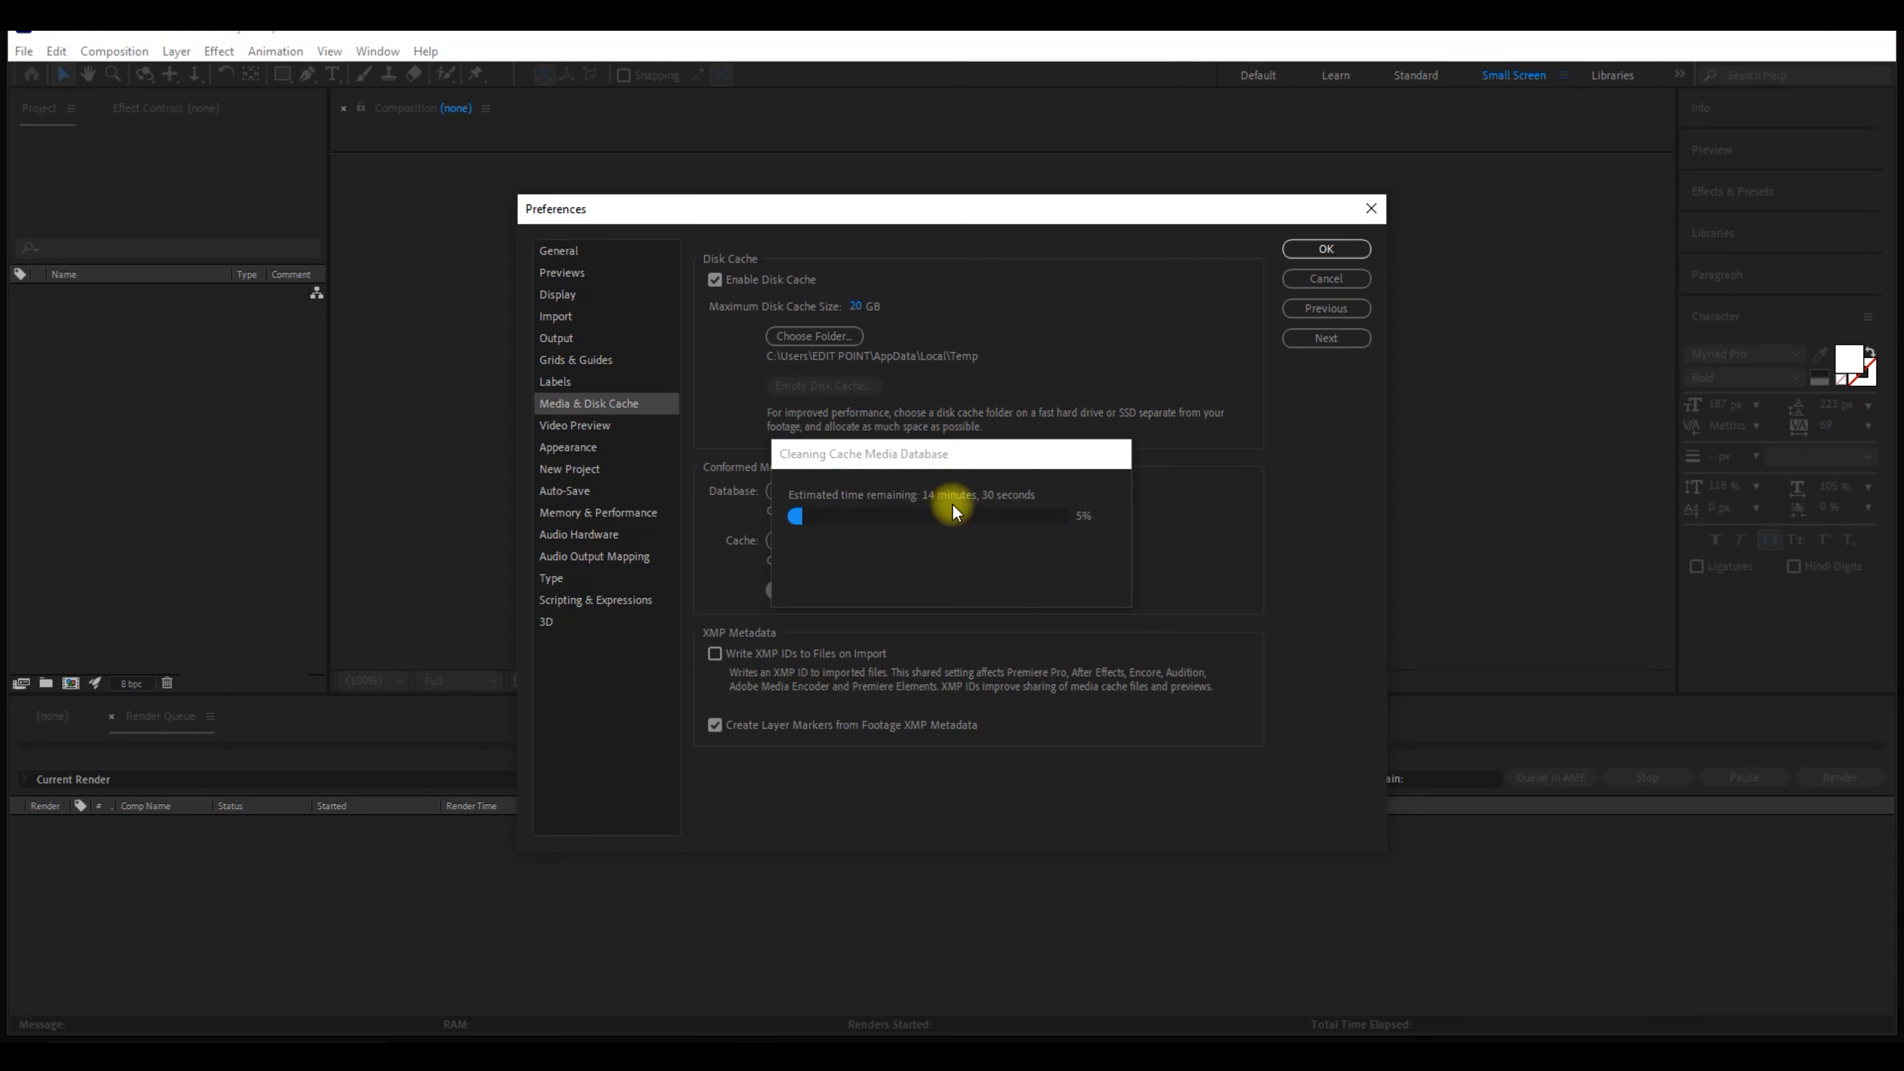
{"action": "mouse_move", "coordinate": [900, 561]}
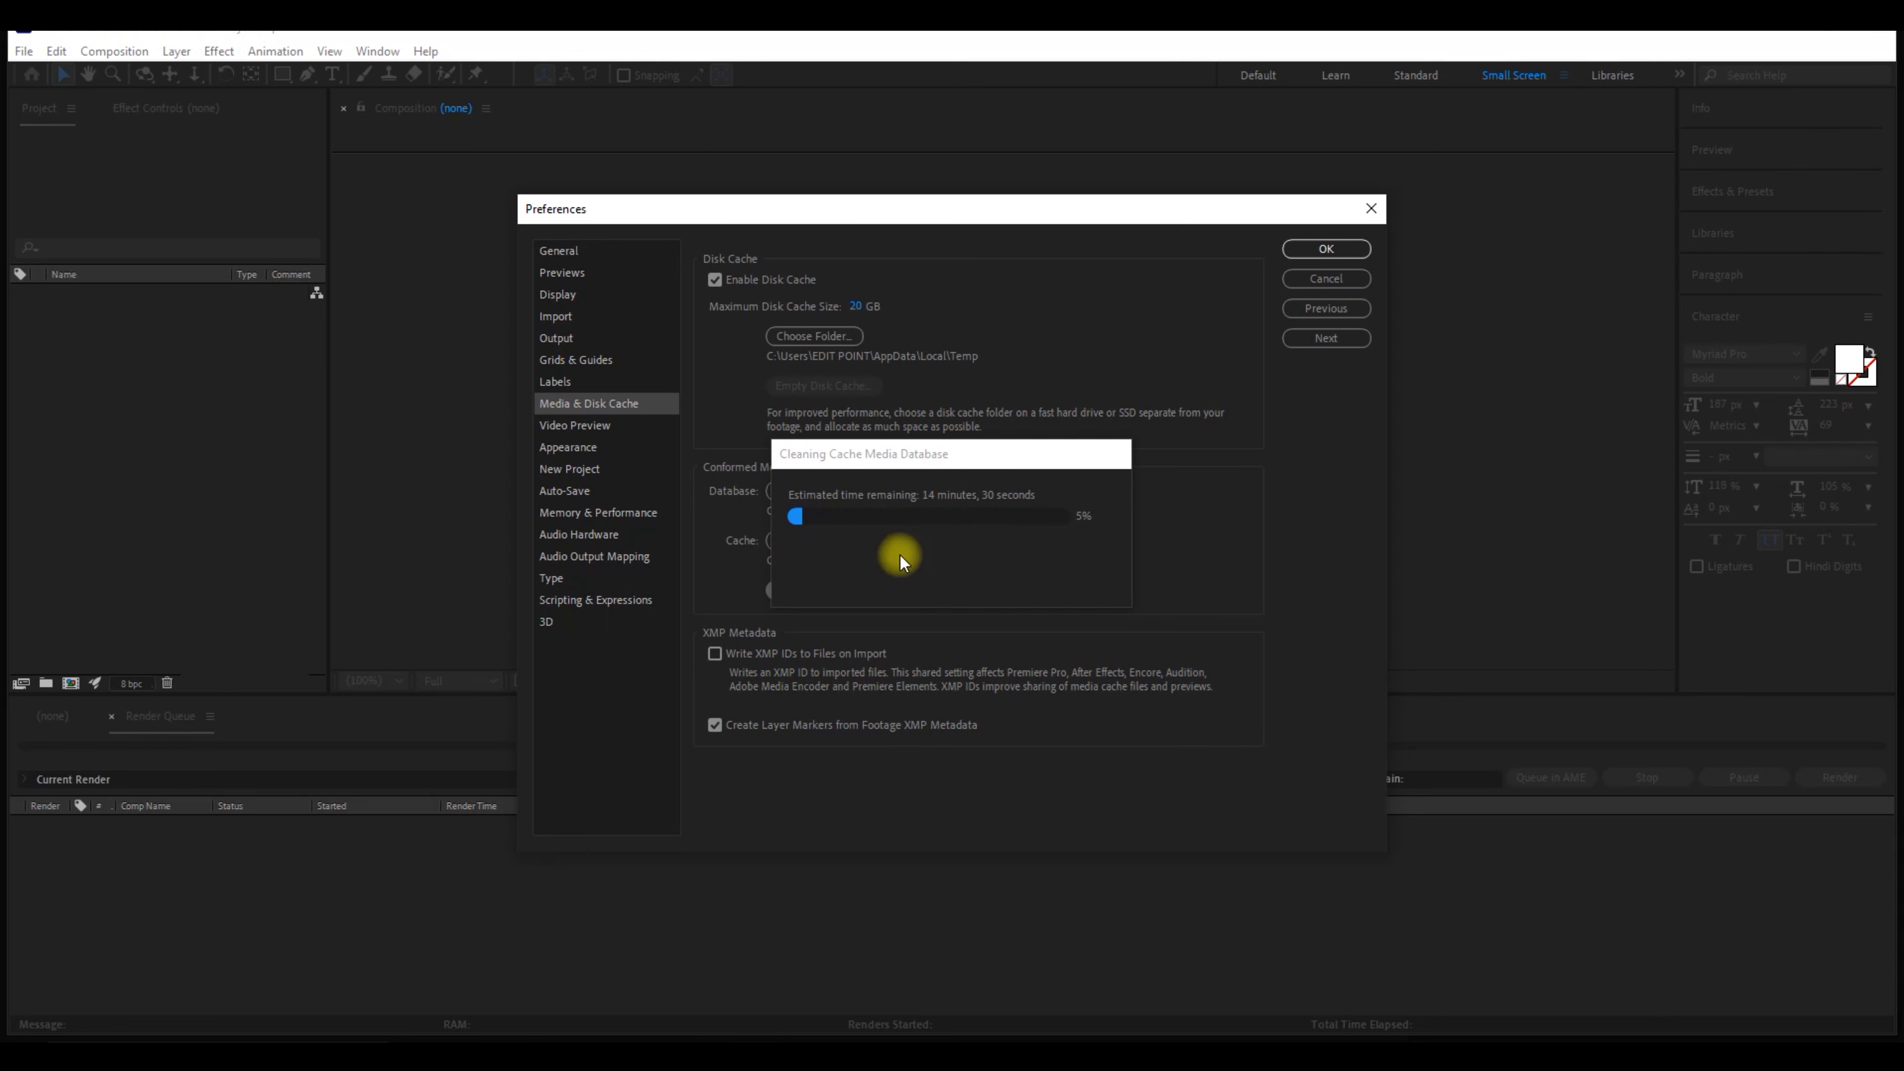
{"action": "mouse_move", "coordinate": [887, 586]}
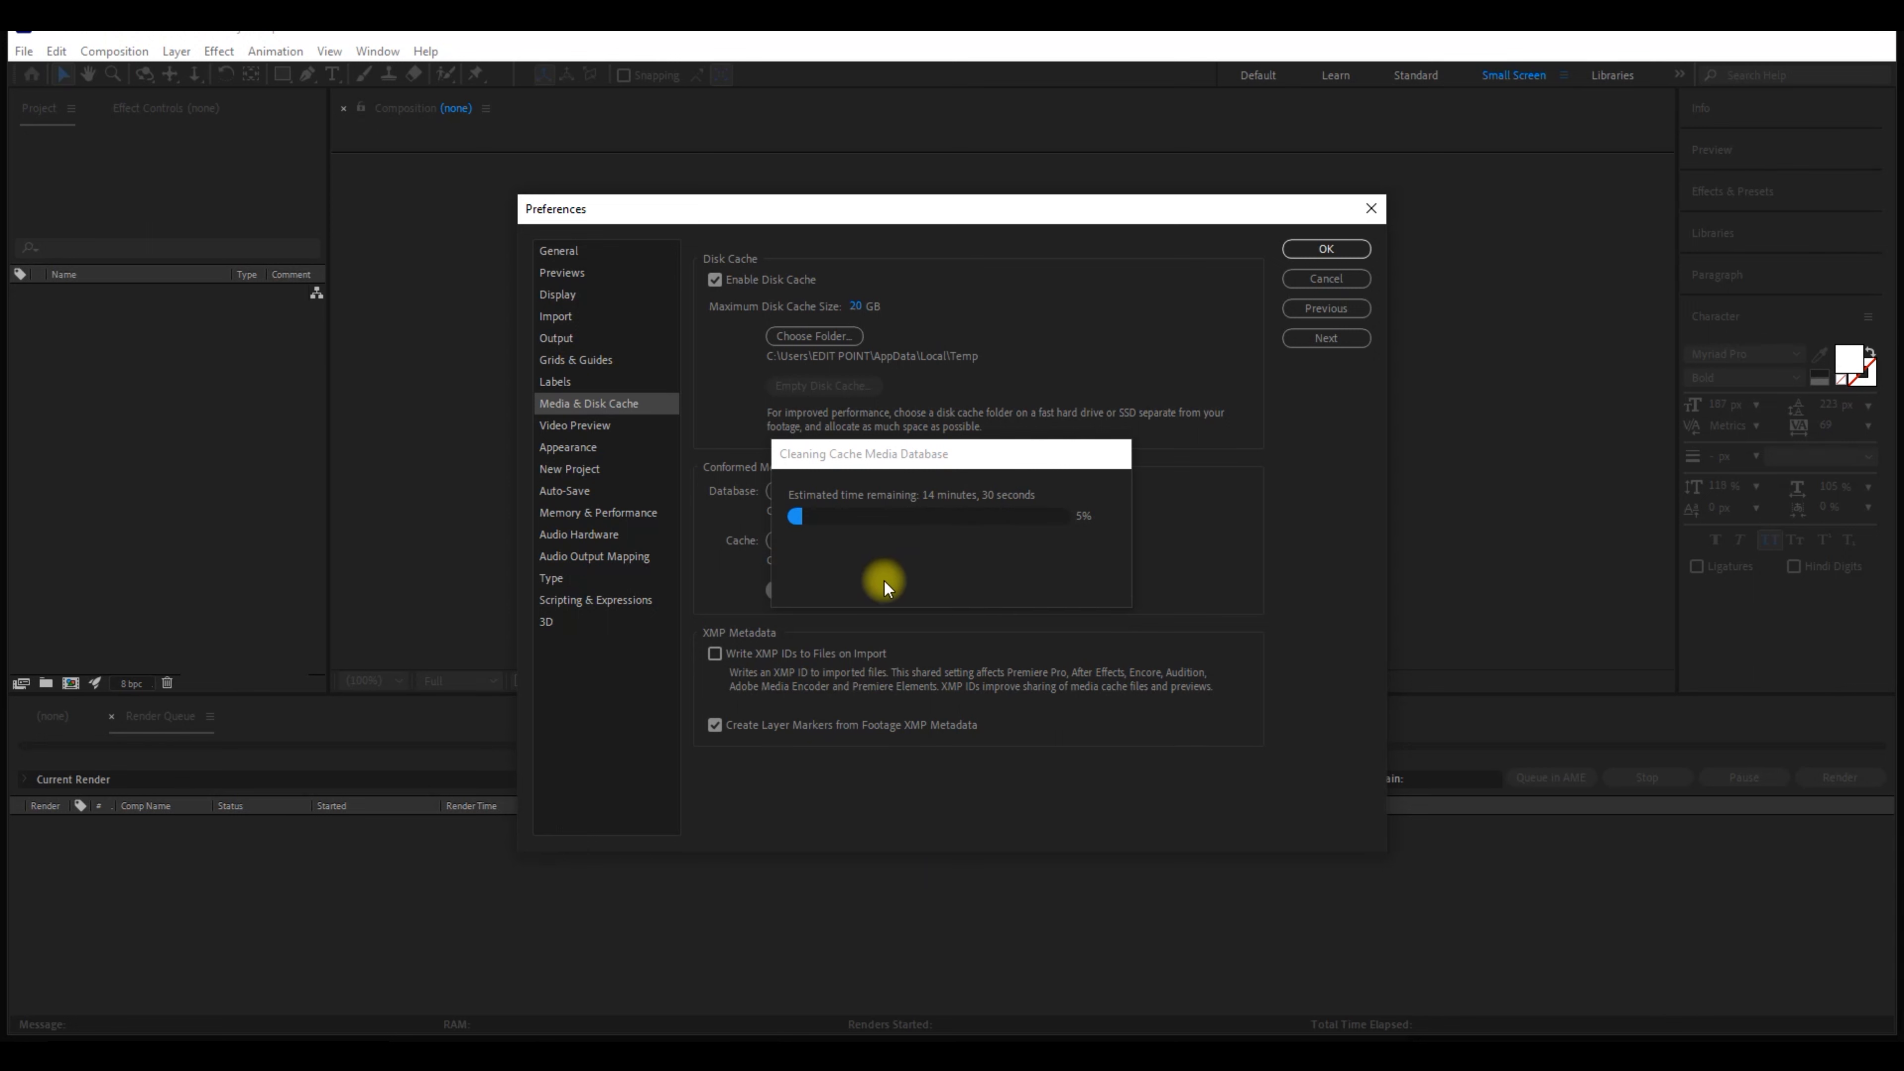
{"action": "mouse_move", "coordinate": [1795, 1026]}
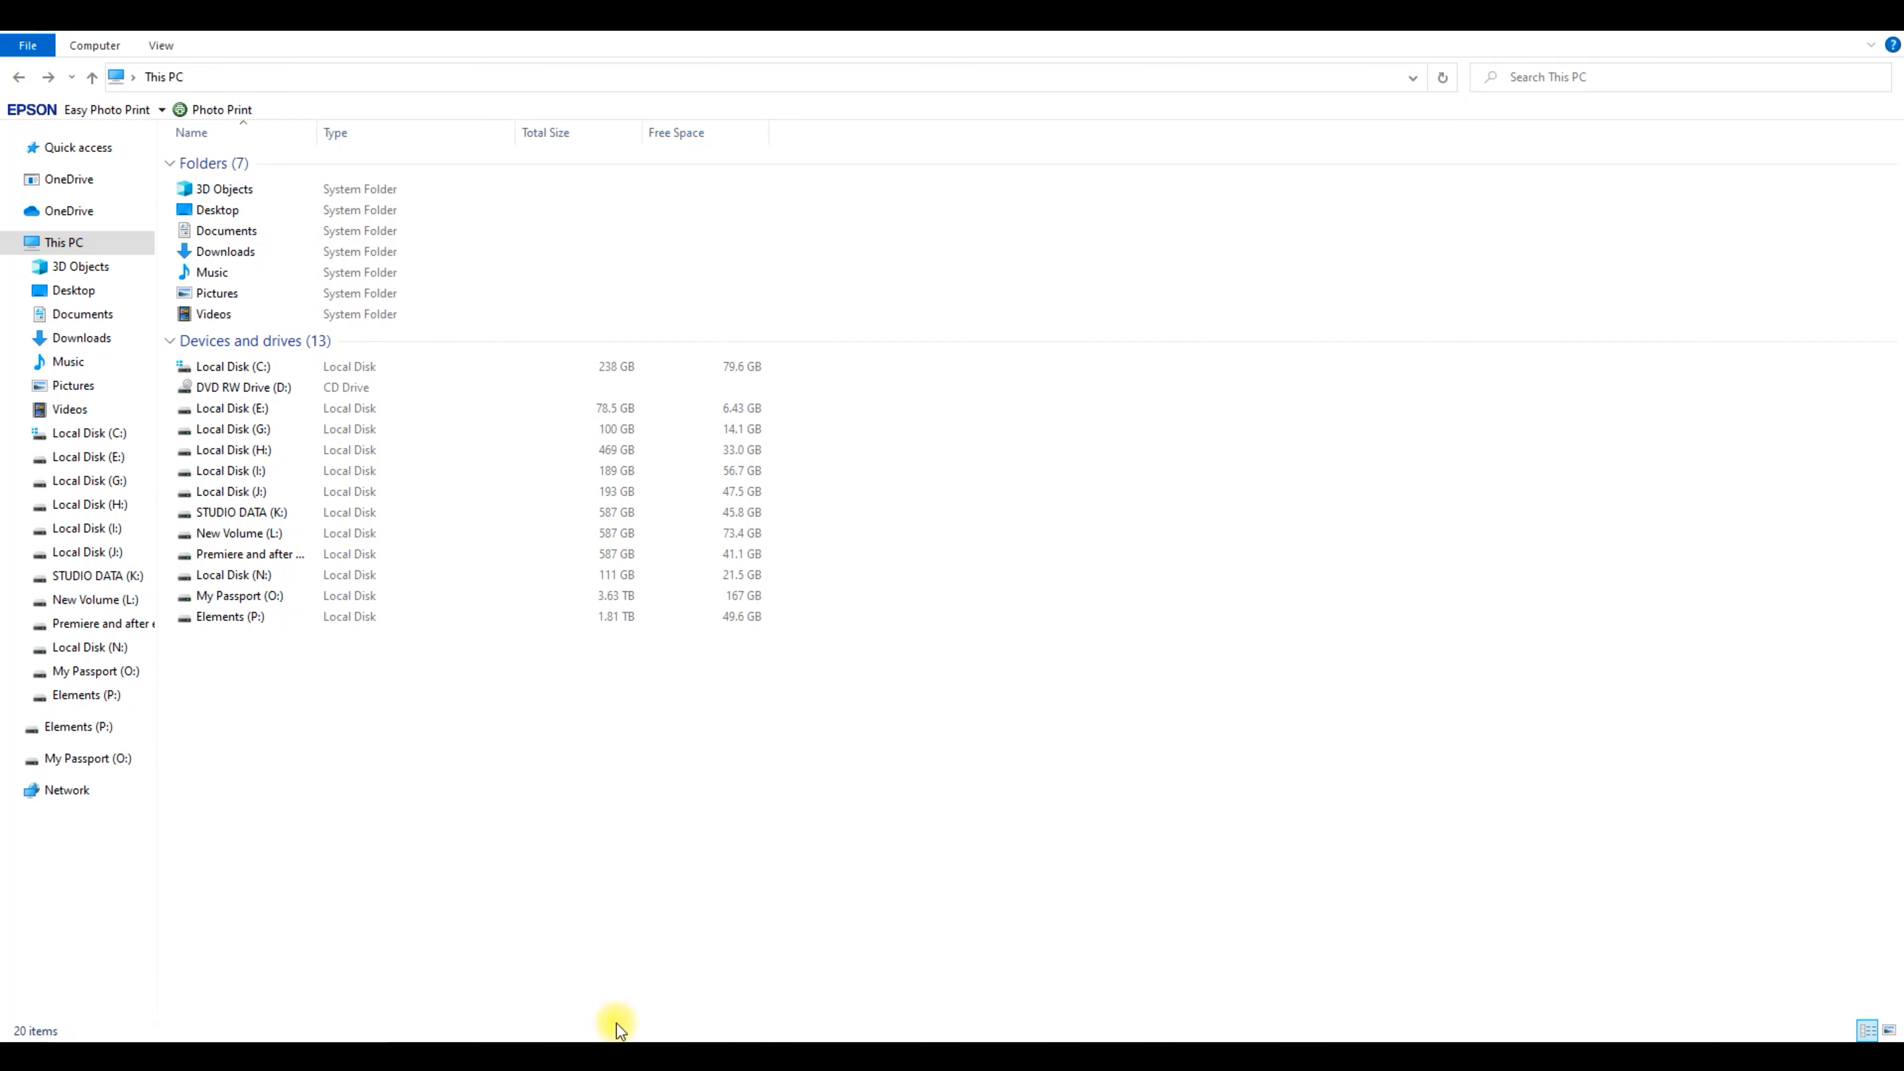
- Search Local Disk (C:) for cache files, entering "cfa" and then "peak" as search terms
{"action": "double_click", "coordinate": [233, 366]}
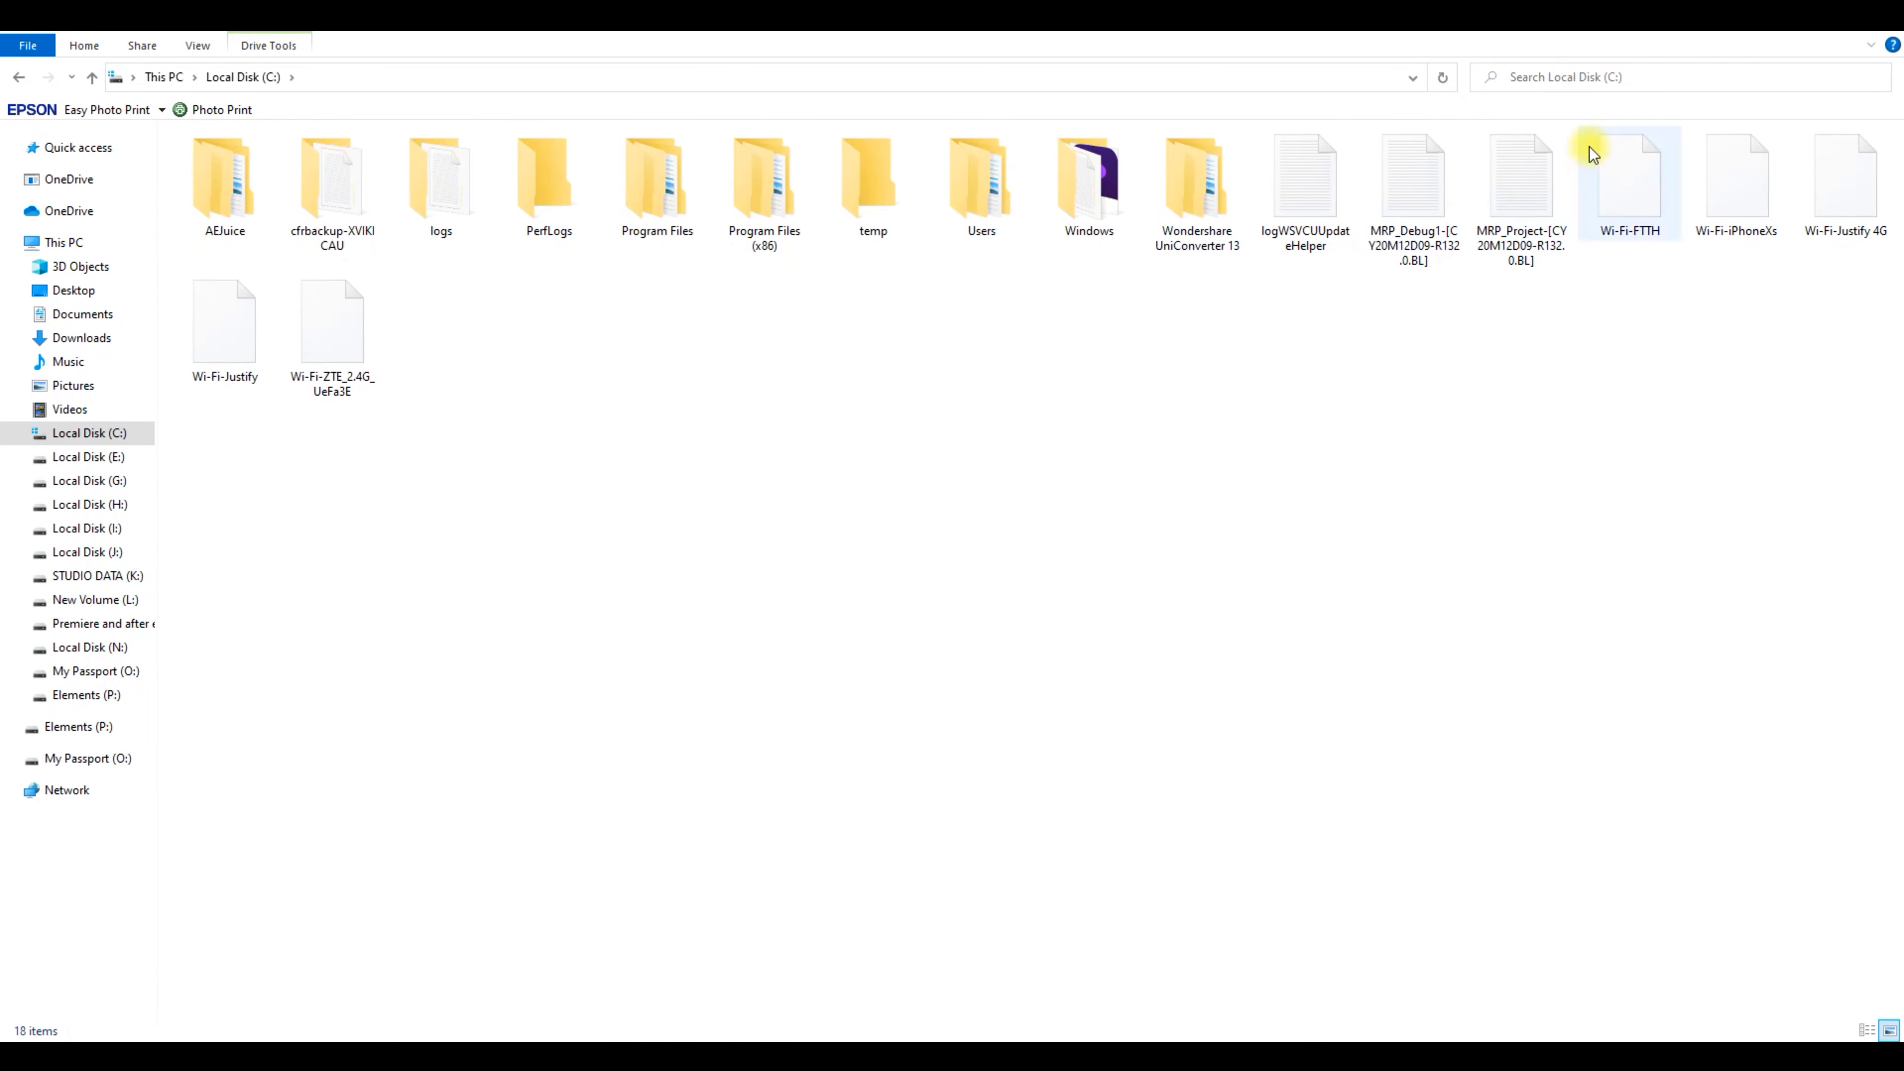
{"action": "type", "text": "cfa"}
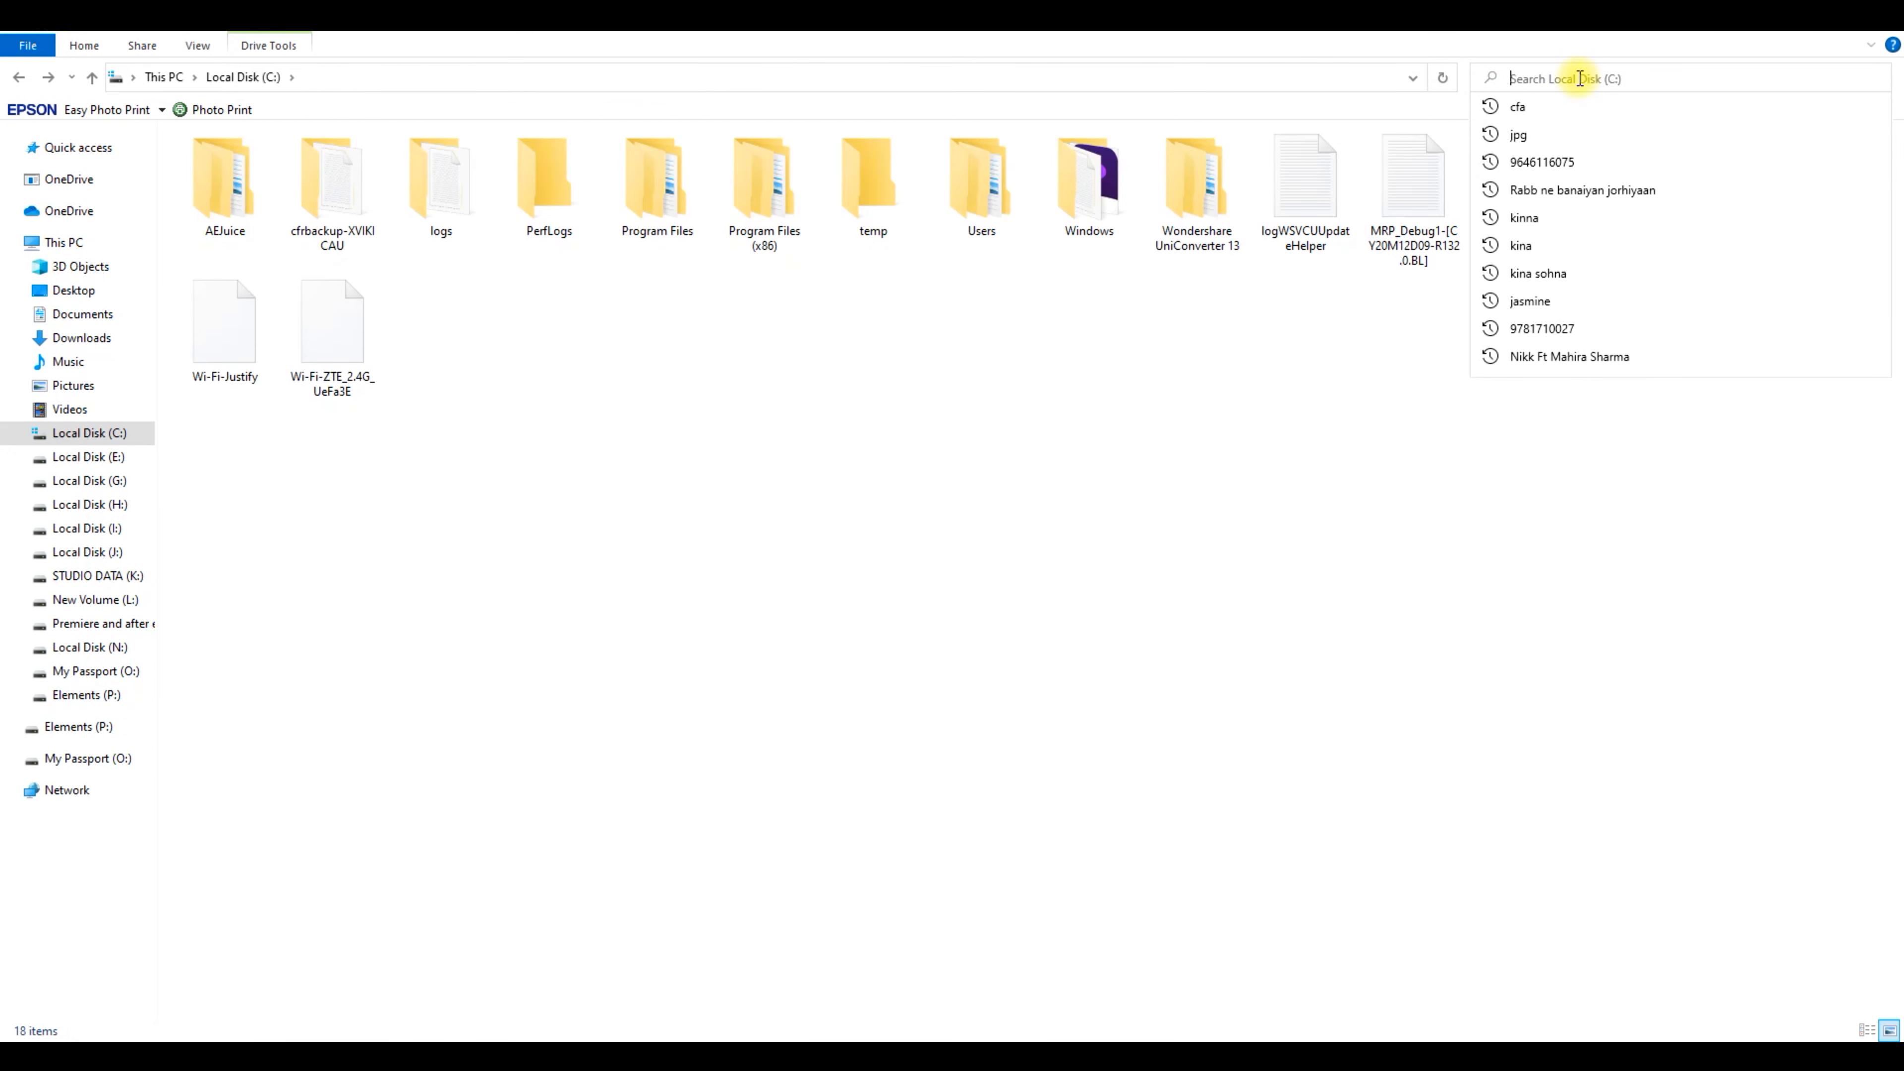
{"action": "type", "text": "pea"}
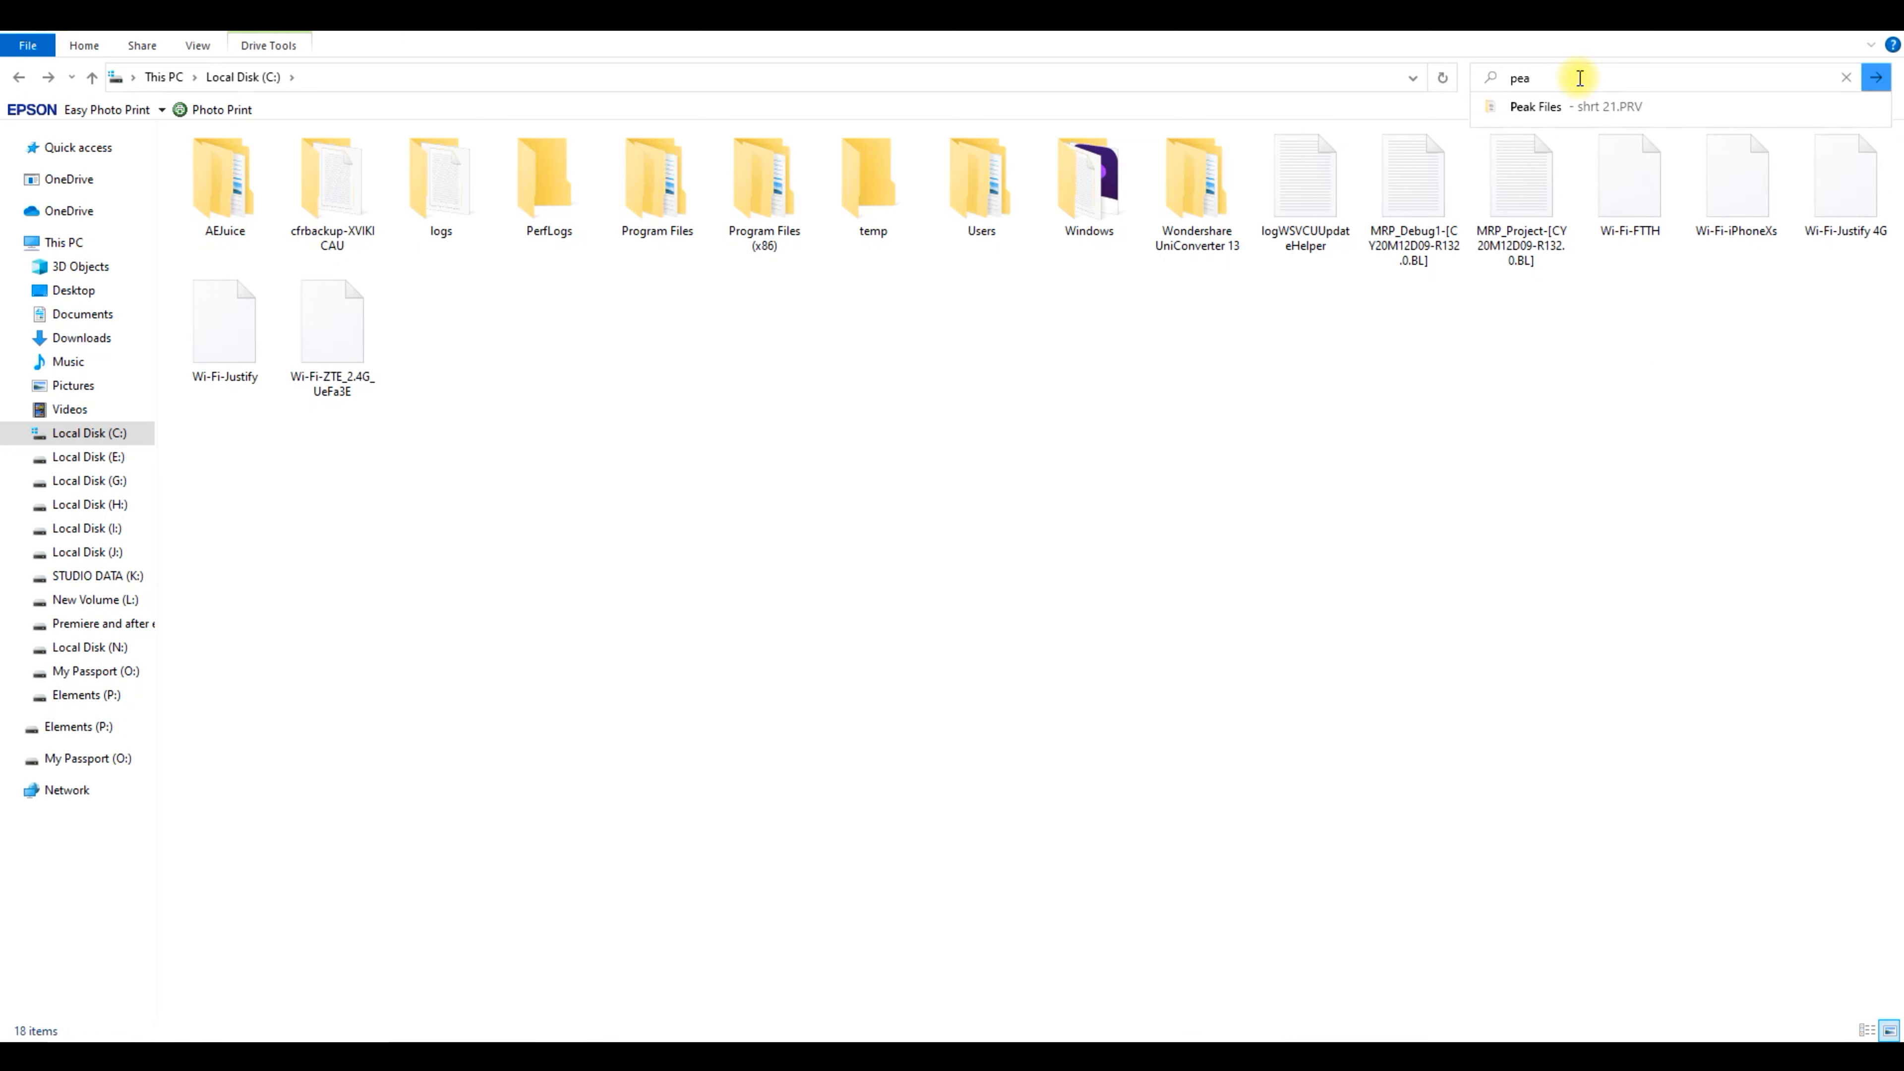
{"action": "type", "text": "k"}
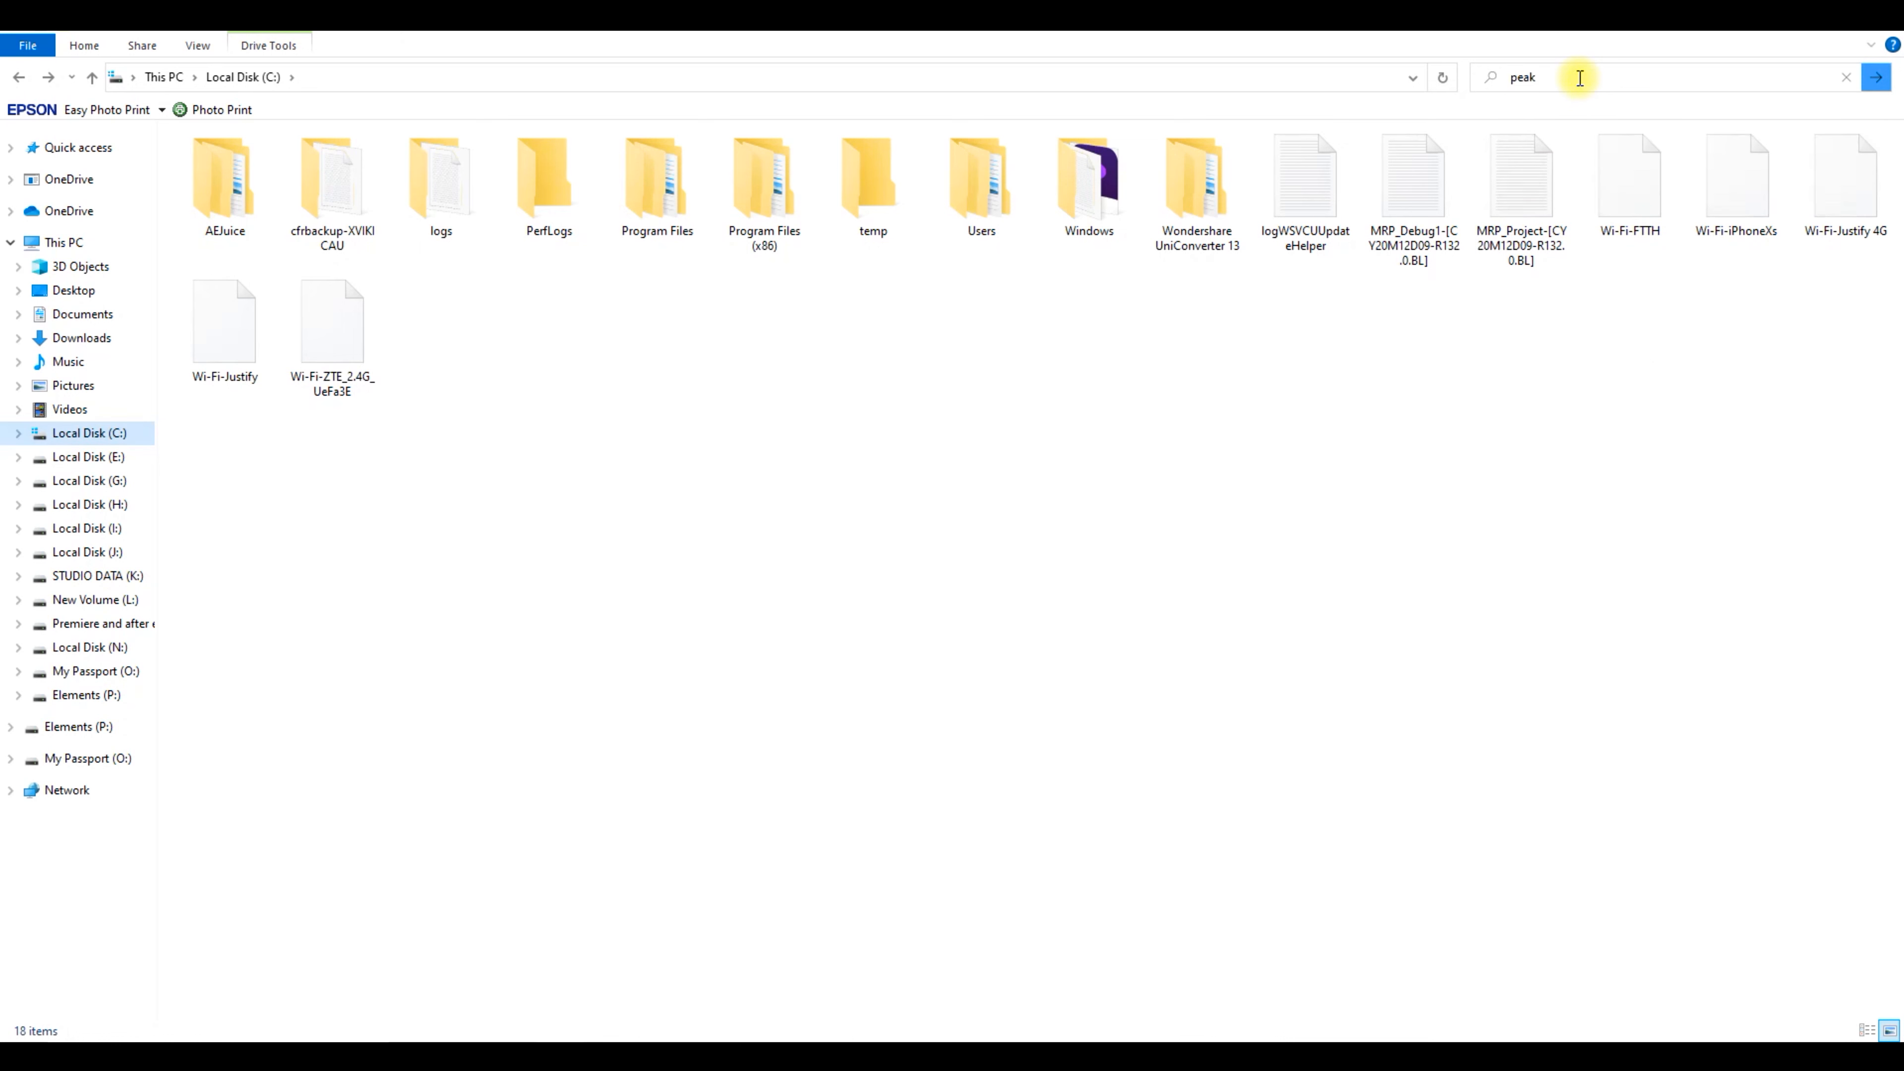